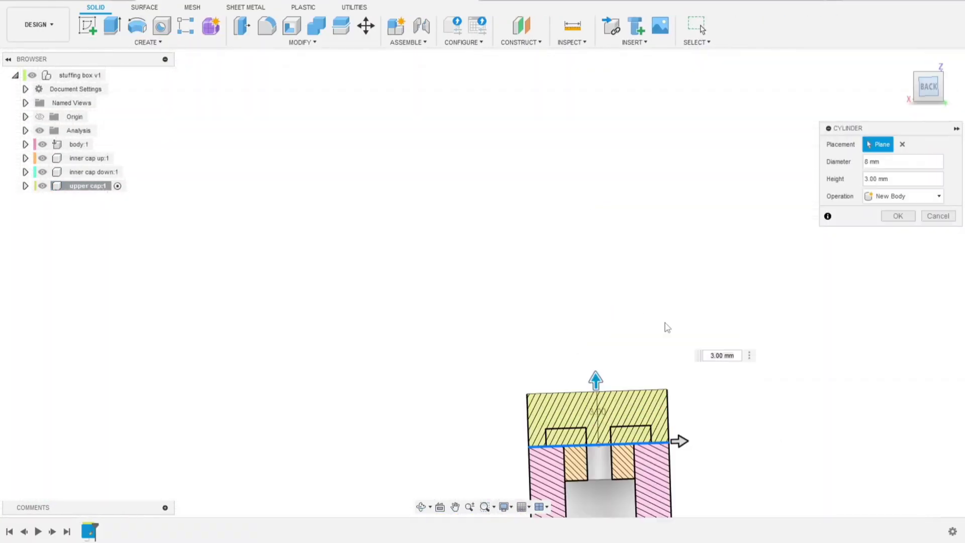
- Bring up the Assemble options list from the empty stuffing box design
{"action": "left_click", "coordinate": [148, 42]}
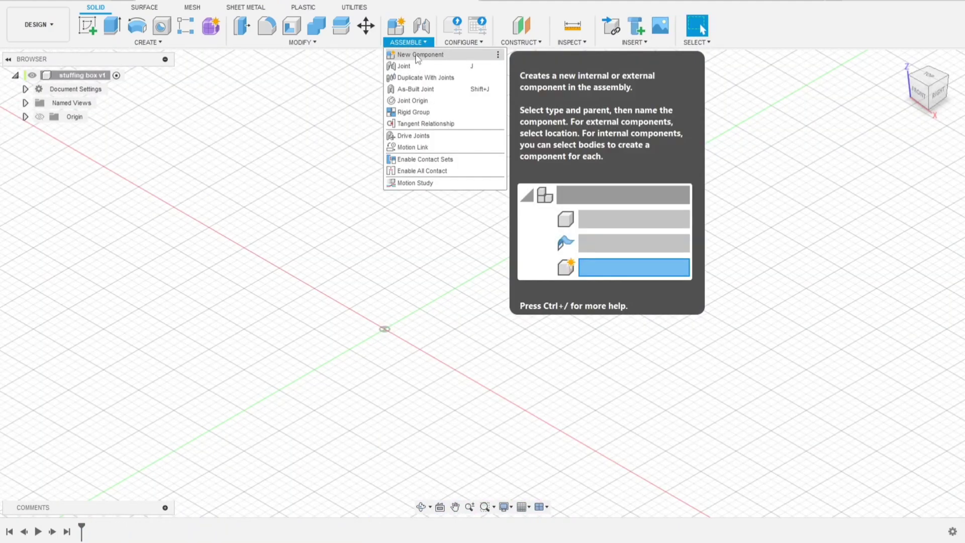
- Create a new component named 'body' in the stuffing box design
{"action": "left_click", "coordinate": [420, 54]}
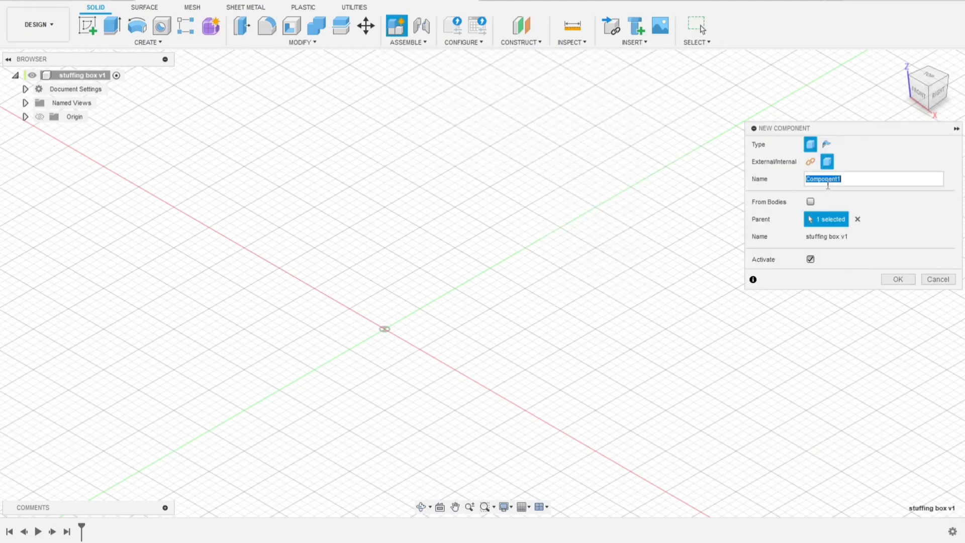
{"action": "type", "text": "body"}
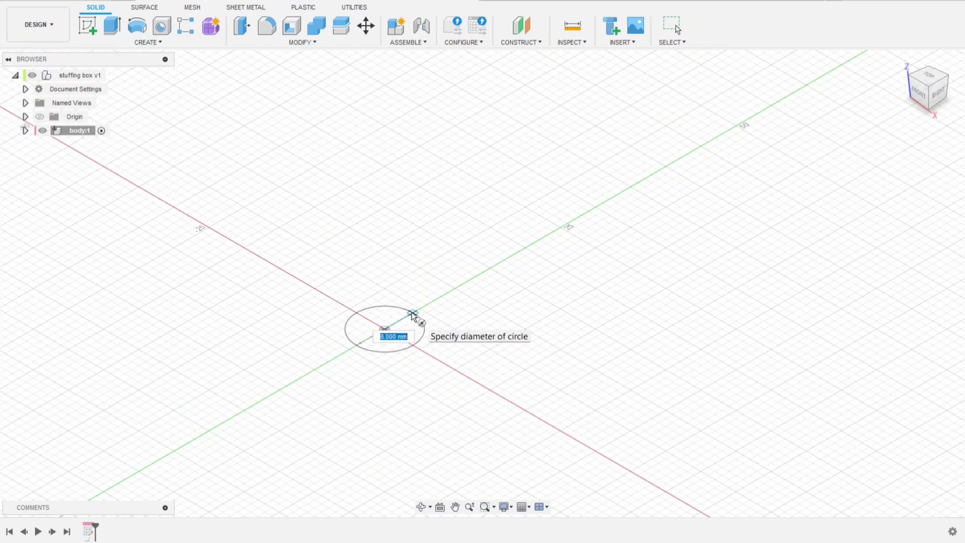
- Make the body an 8 mm diameter cylinder 24 mm tall at the origin
{"action": "type", "text": "8"}
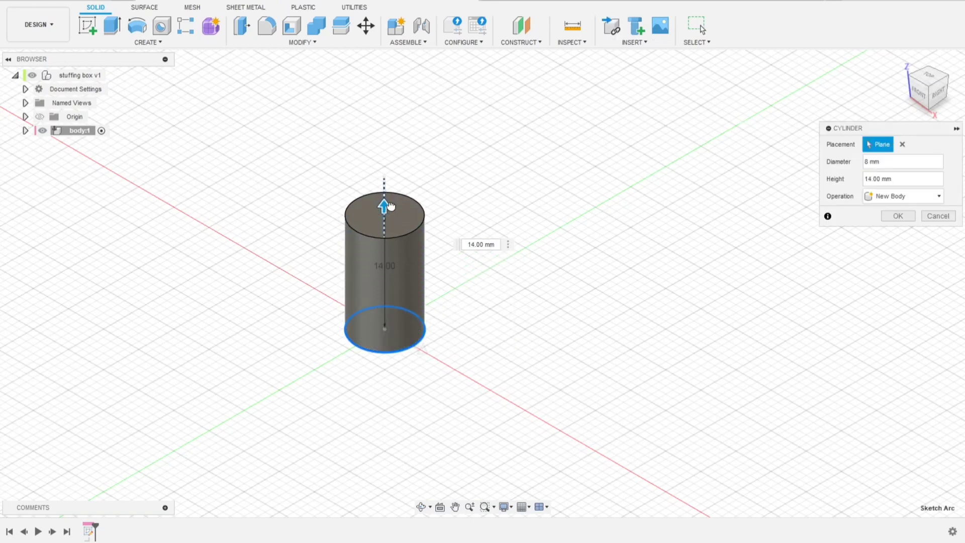
{"action": "left_click_drag", "start_coordinate": [383, 205], "coordinate": [383, 139]}
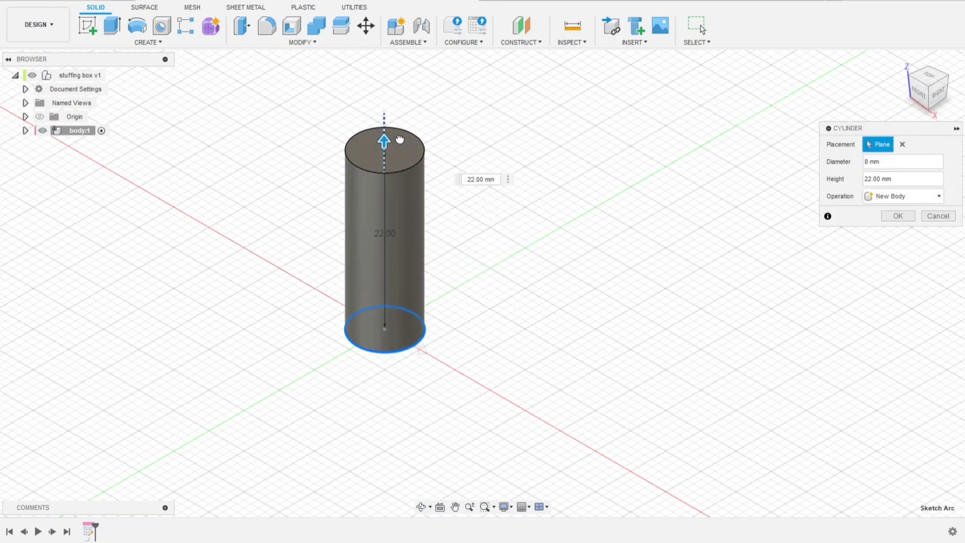
{"action": "left_click_drag", "start_coordinate": [383, 138], "coordinate": [383, 125]}
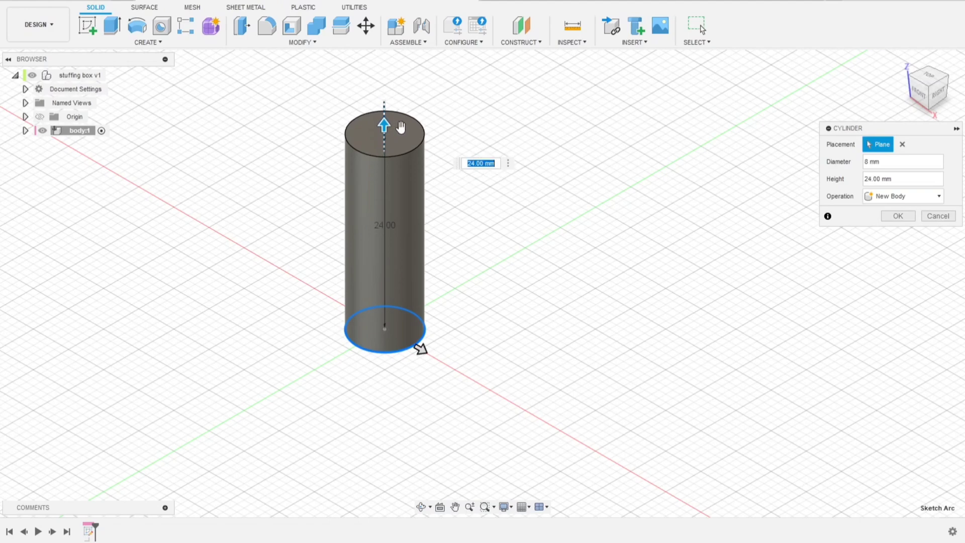
{"action": "left_click", "coordinate": [896, 215]}
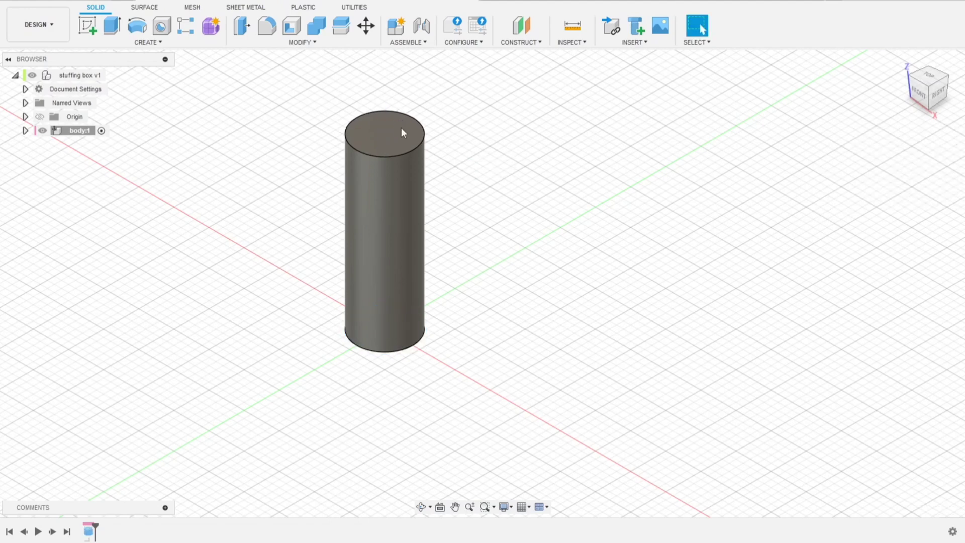
- Cut a 4 mm hole through the full 24 mm length of the tube
{"action": "left_click", "coordinate": [147, 42]}
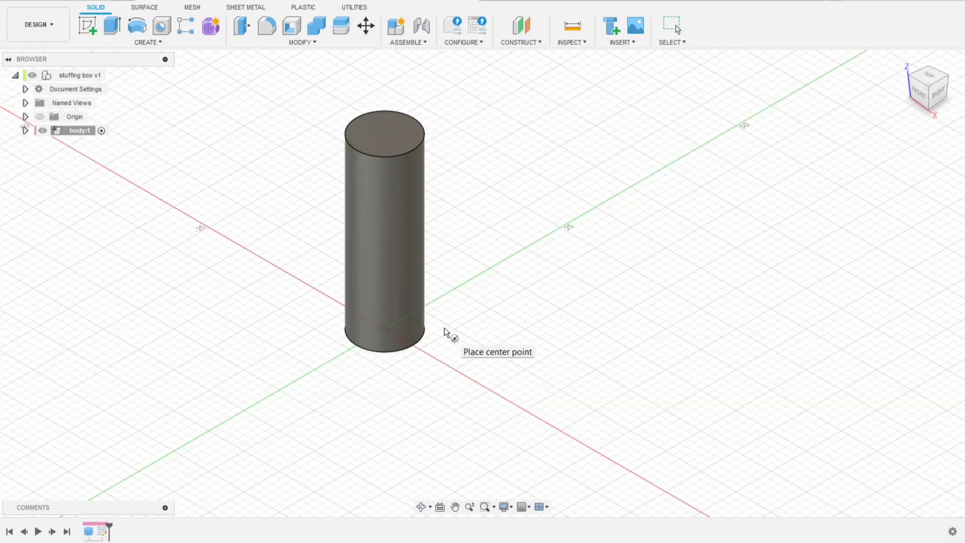
{"action": "left_click", "coordinate": [384, 330]}
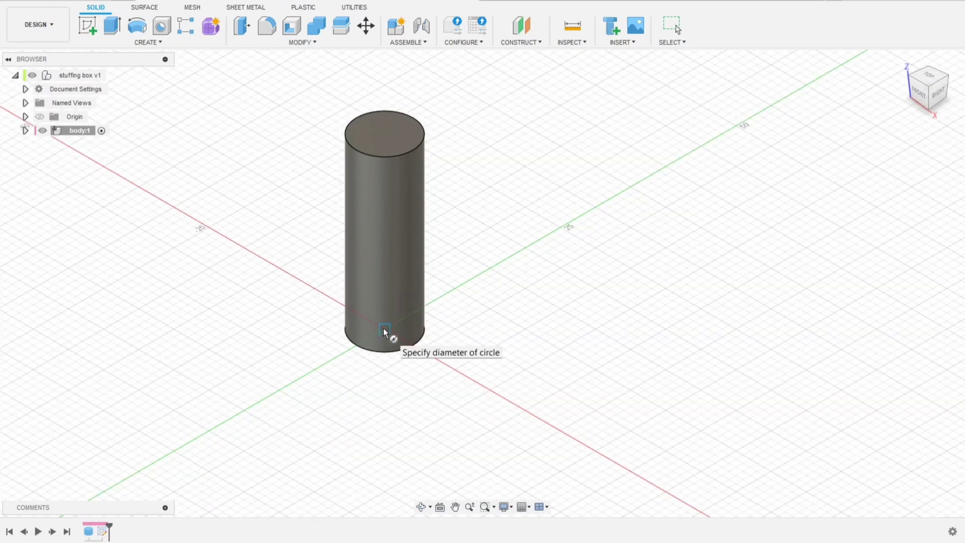
{"action": "type", "text": "4 mm"}
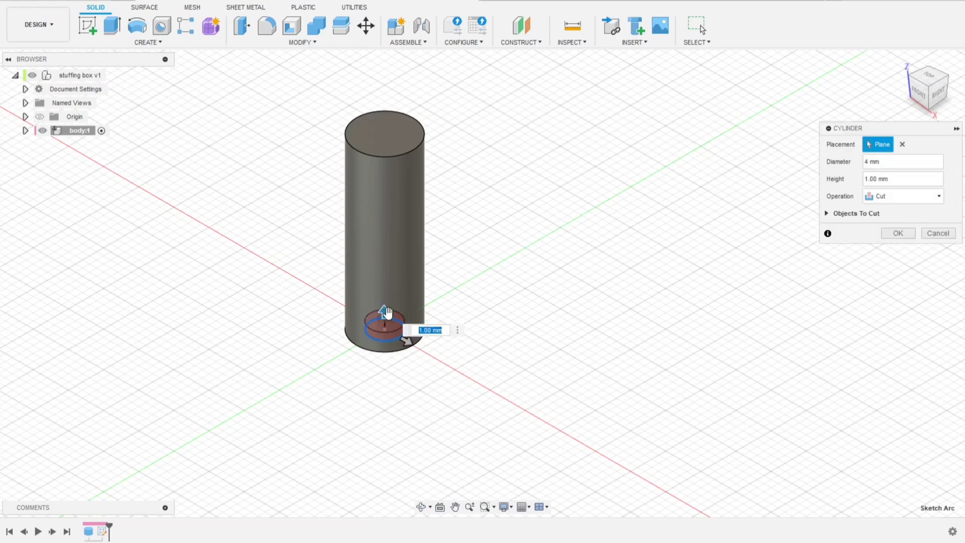
{"action": "left_click_drag", "start_coordinate": [384, 314], "coordinate": [384, 120]}
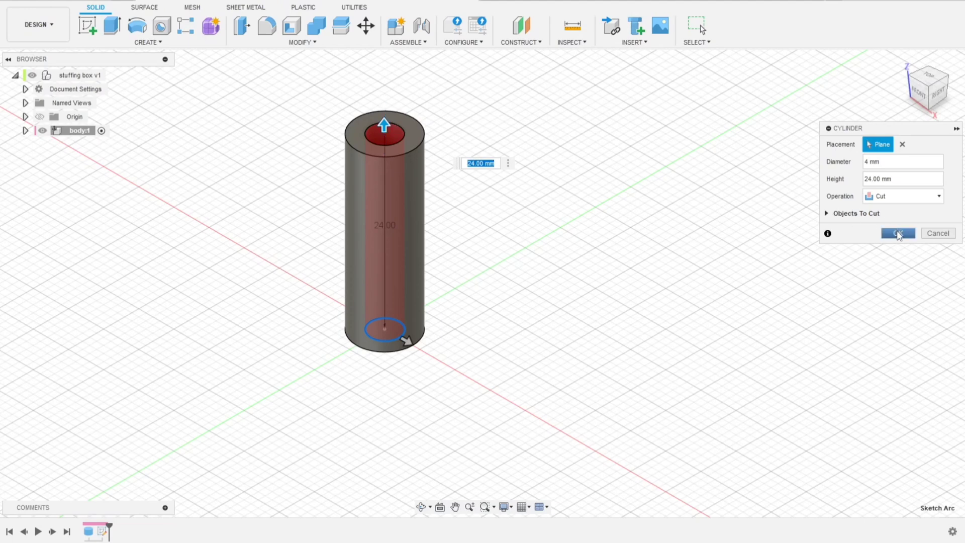
{"action": "left_click", "coordinate": [896, 233]}
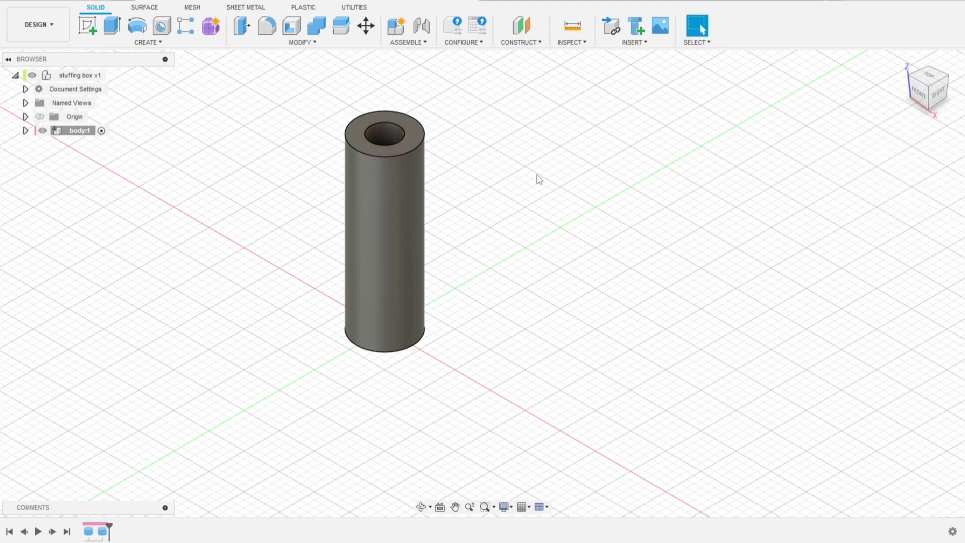
{"action": "mouse_move", "coordinate": [450, 152]}
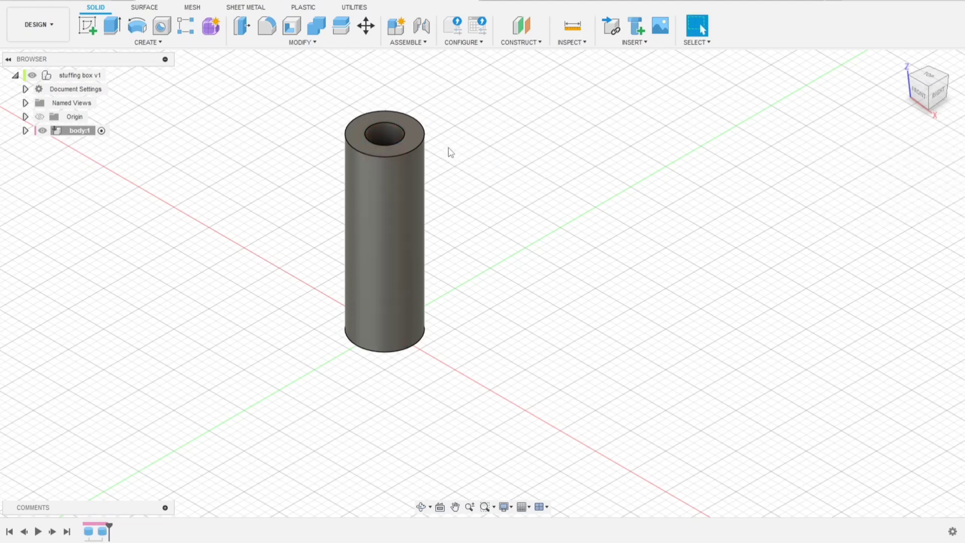
{"action": "mouse_move", "coordinate": [435, 150]}
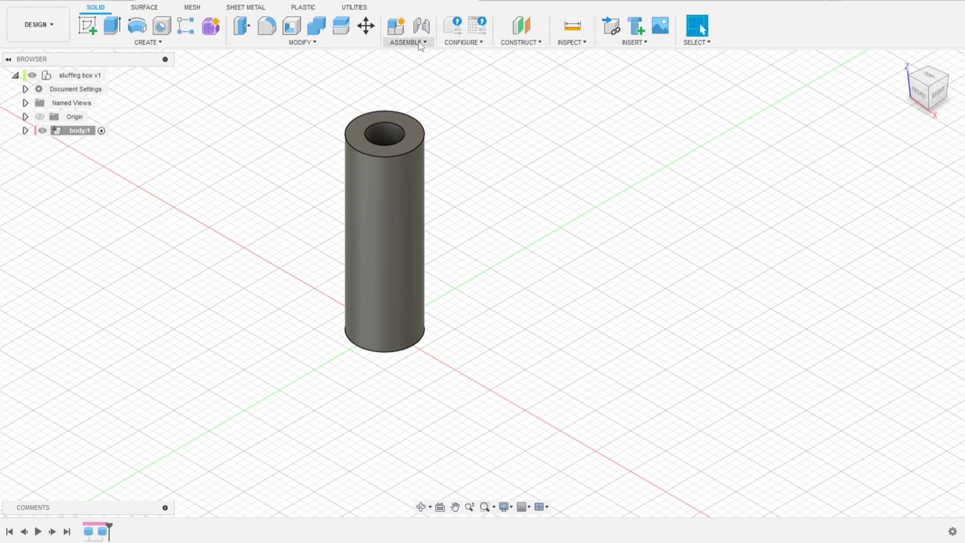
- Activate the top-level design and start a new component
{"action": "left_click", "coordinate": [408, 42]}
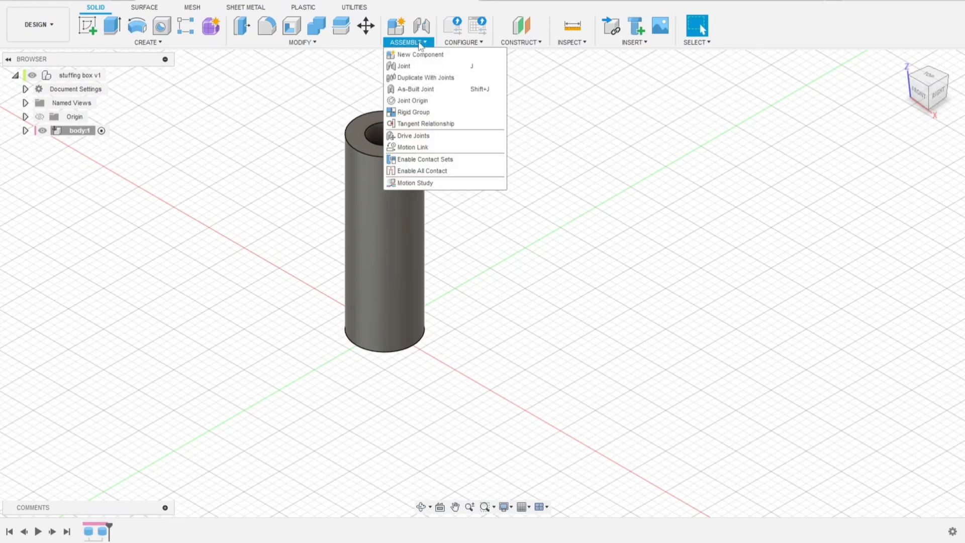
{"action": "left_click", "coordinate": [406, 41]}
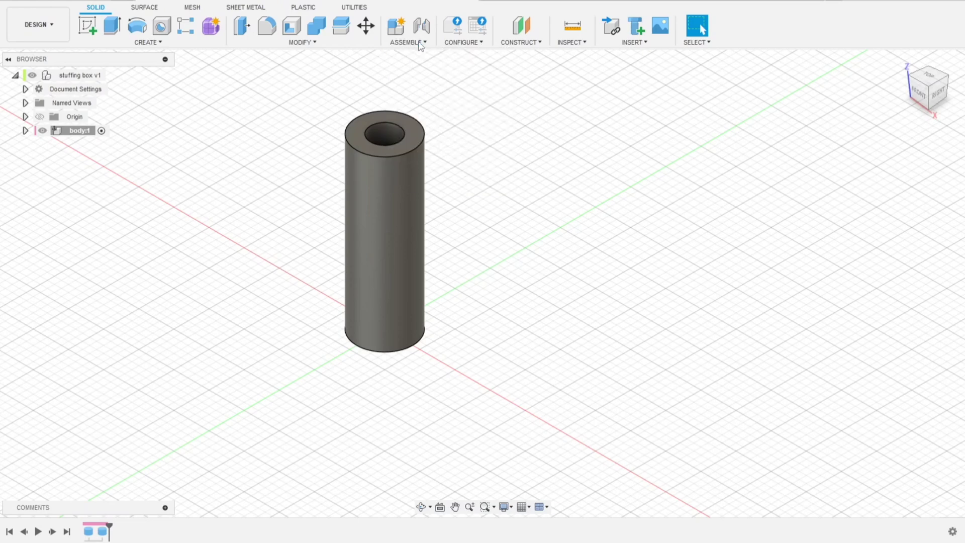
{"action": "left_click", "coordinate": [405, 42]}
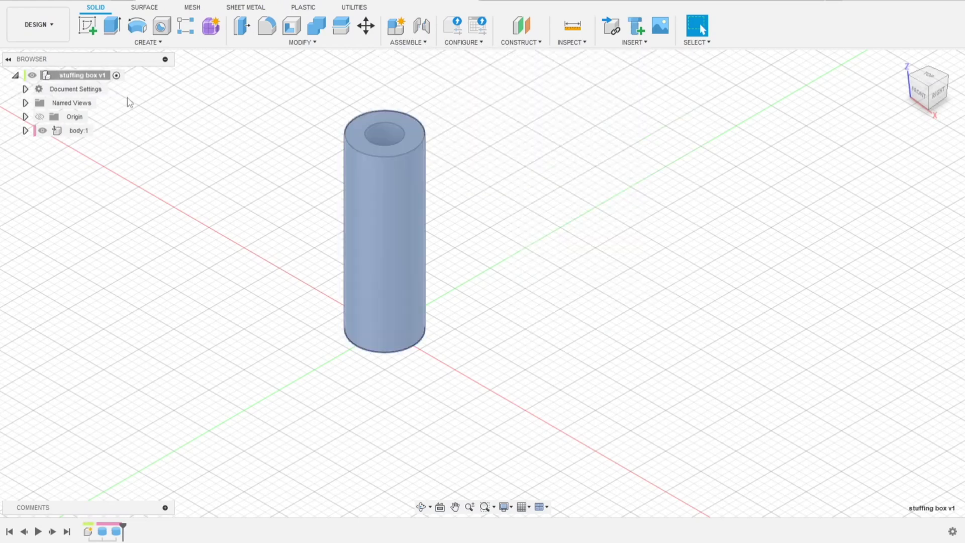
{"action": "left_click", "coordinate": [407, 42]}
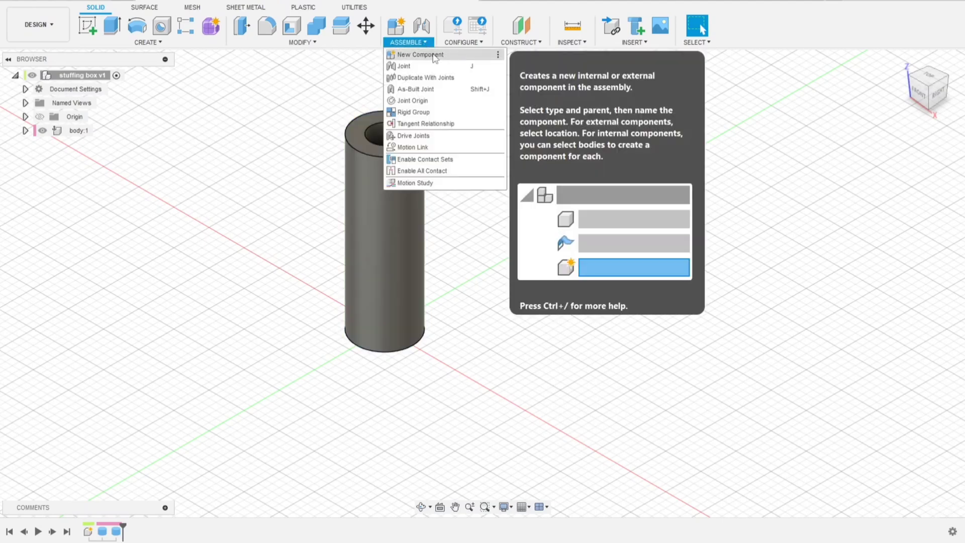
{"action": "left_click", "coordinate": [420, 55]}
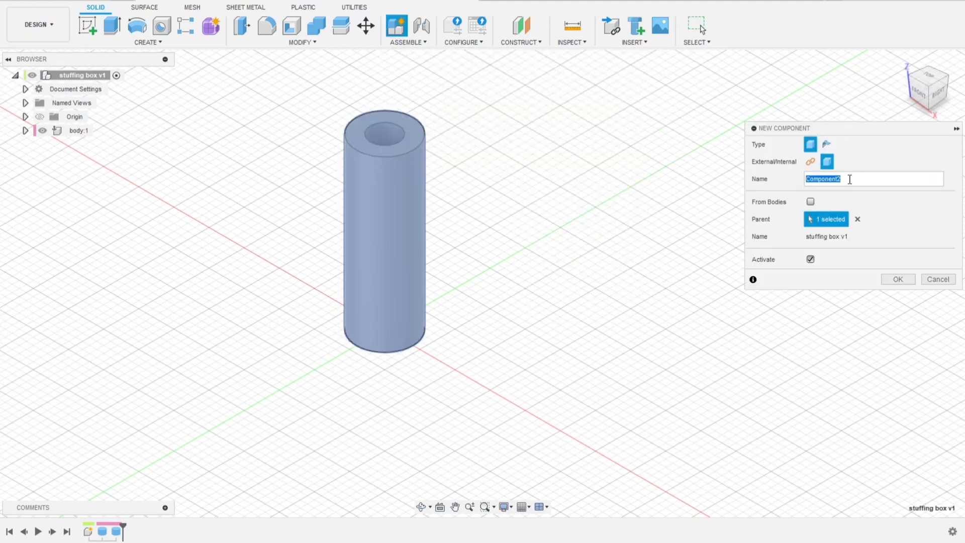
- Name the new component 'inner cap up' and create it
{"action": "type", "text": "inner"}
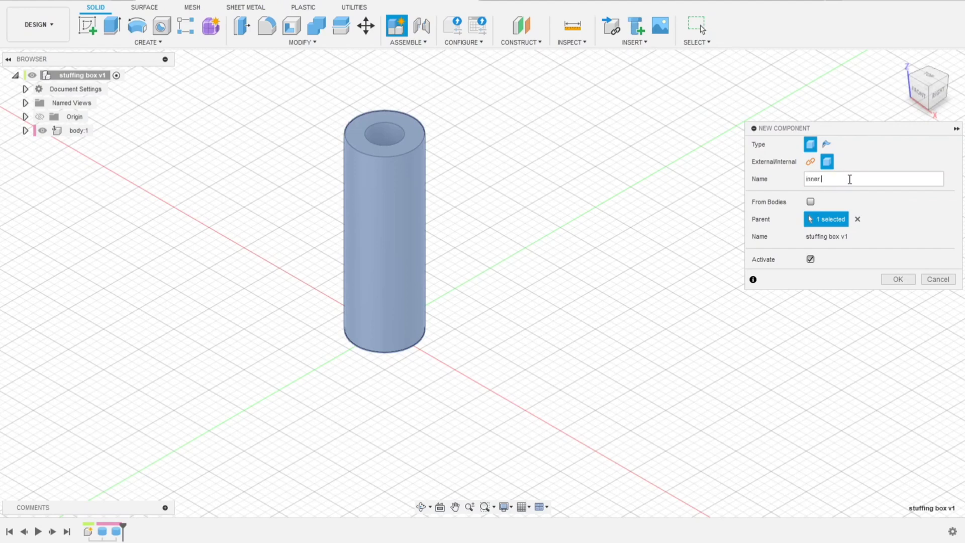
{"action": "type", "text": "cap"}
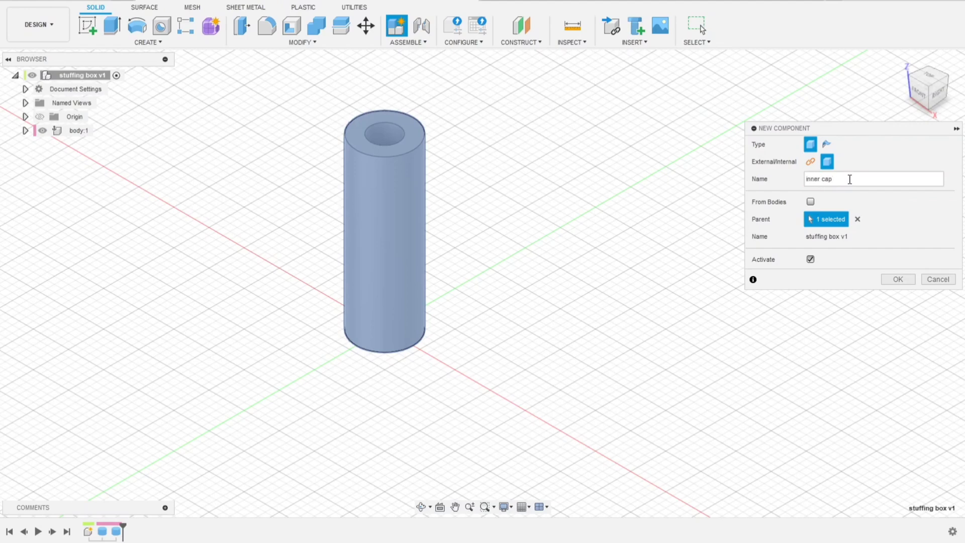
{"action": "type", "text": "up"}
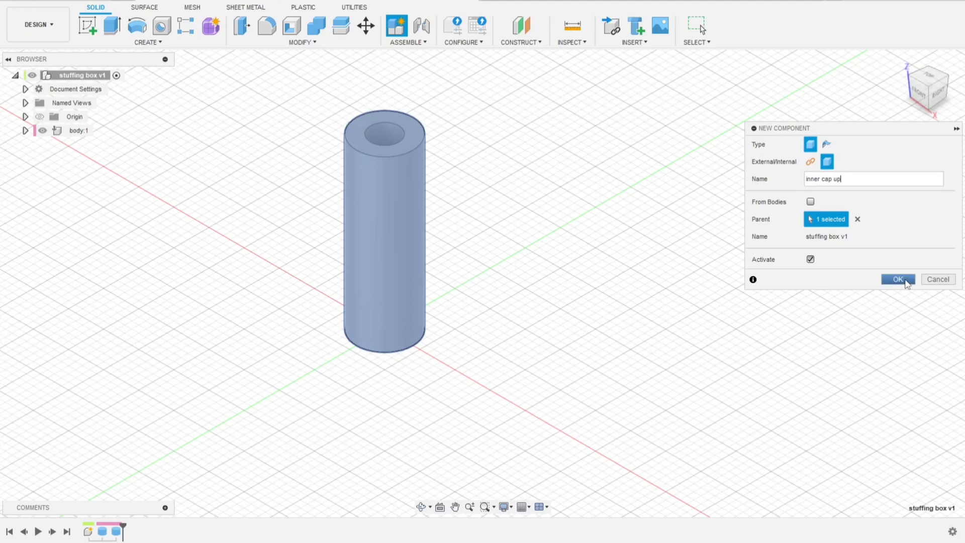
{"action": "left_click", "coordinate": [898, 278]}
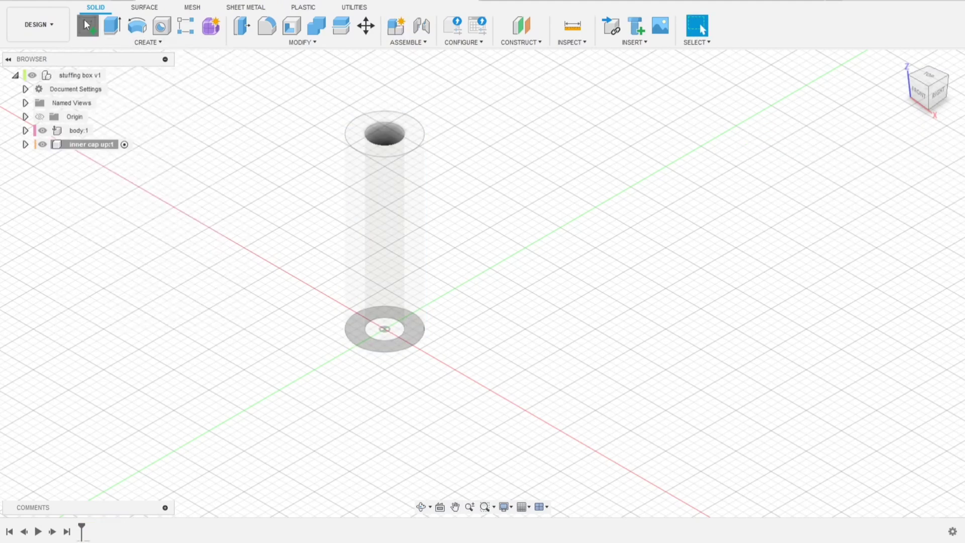
- Start a 4 mm cylinder reaching 2 mm down from the tube's top face
{"action": "left_click", "coordinate": [88, 25]}
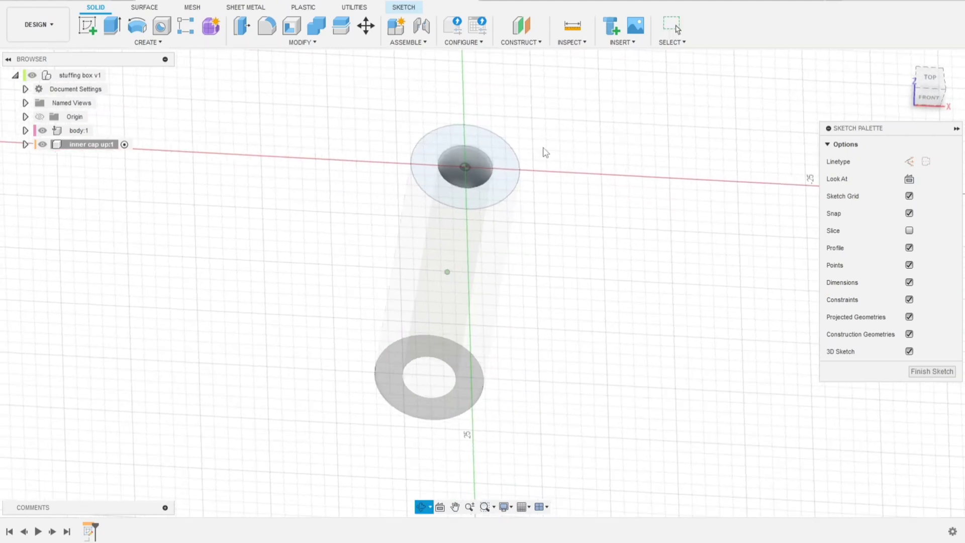
{"action": "left_click", "coordinate": [147, 42]}
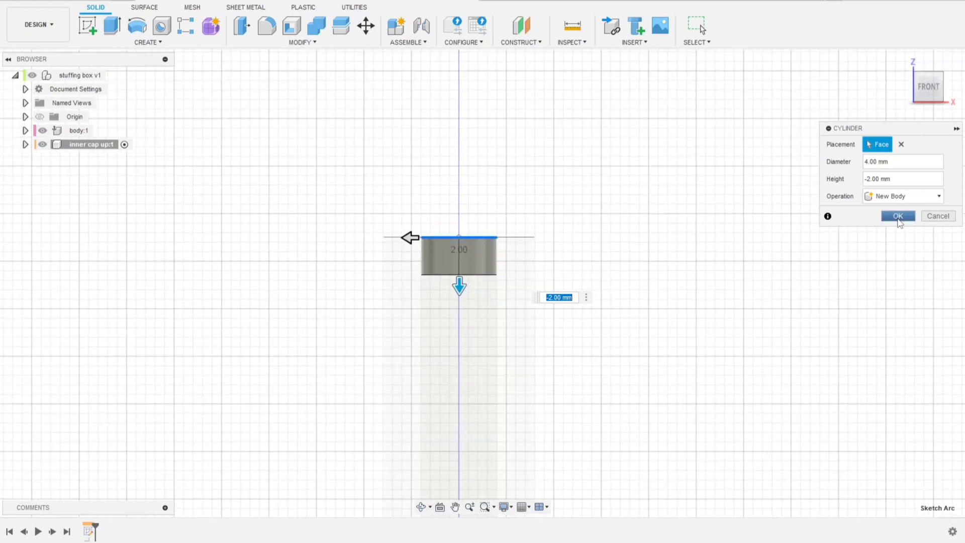
- Confirm the 4 mm plug and reveal the inner cap up component's bodies
{"action": "left_click", "coordinate": [896, 215]}
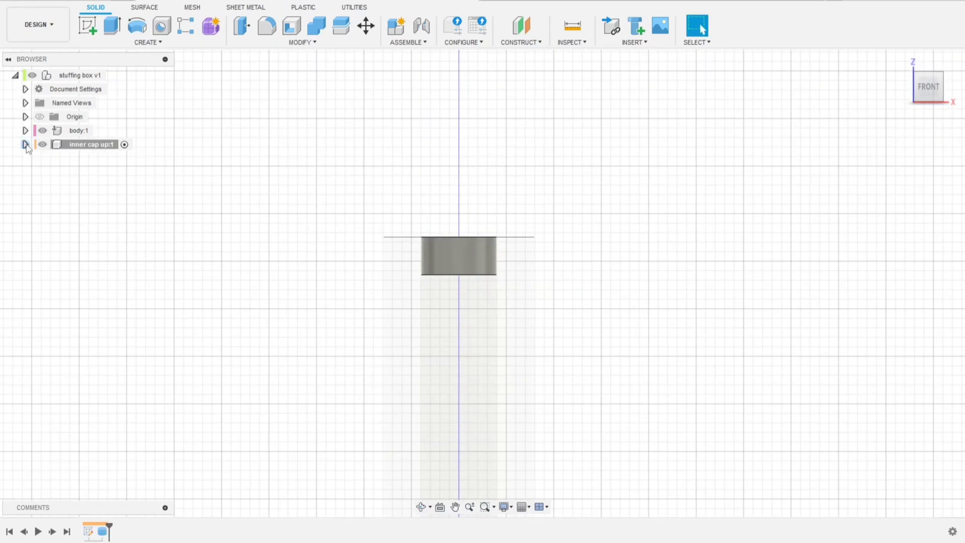
{"action": "left_click", "coordinate": [26, 144]}
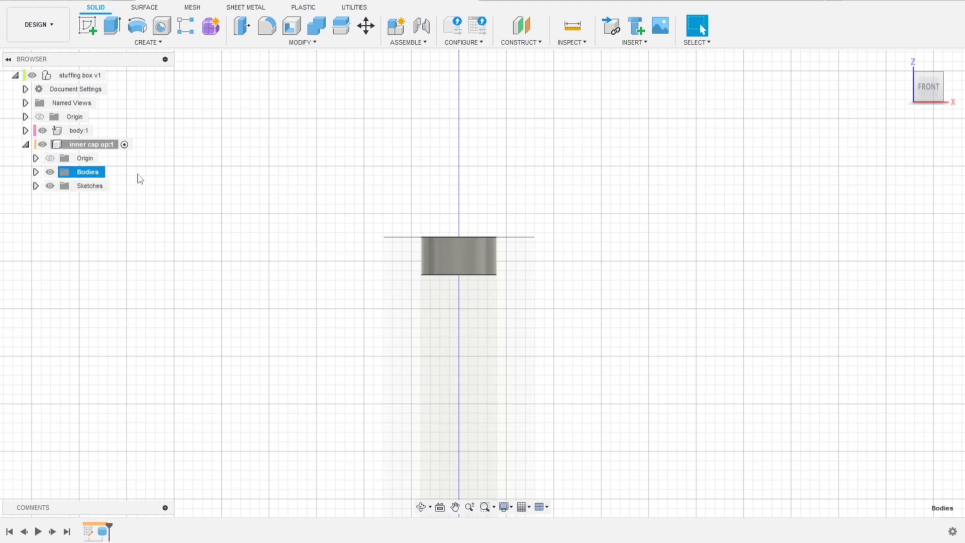
{"action": "left_click", "coordinate": [86, 185]}
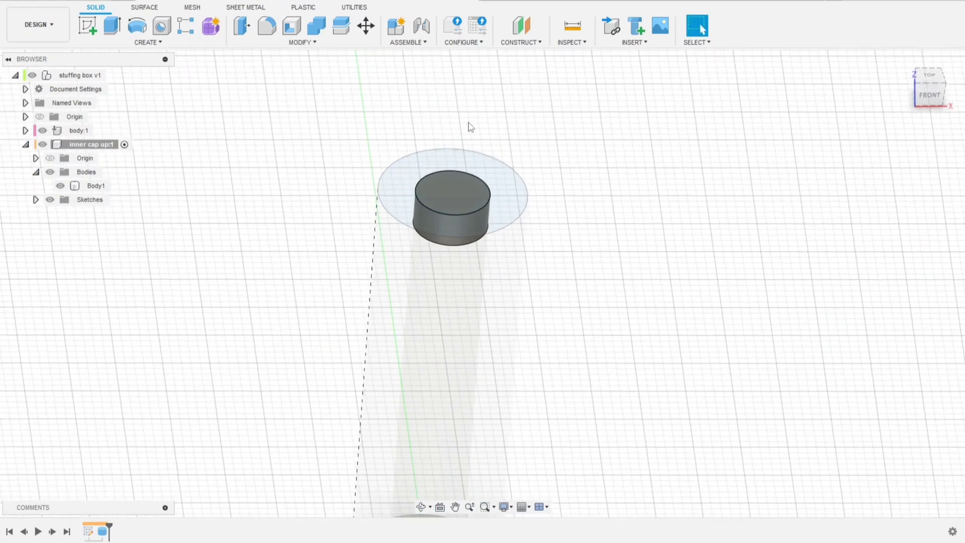
- Join a 6 mm wide, 1 mm thick rim on top of the plug
{"action": "left_click", "coordinate": [147, 42]}
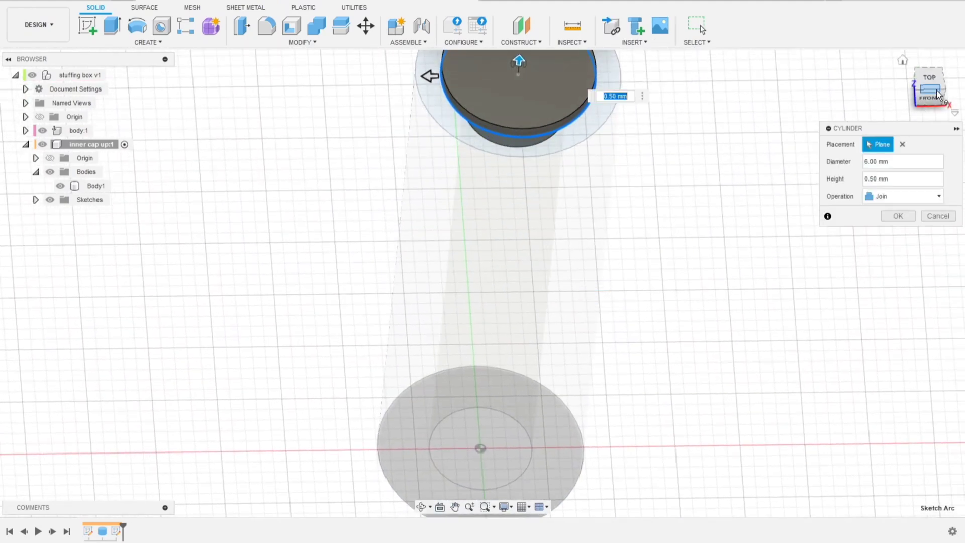
{"action": "left_click", "coordinate": [931, 87]}
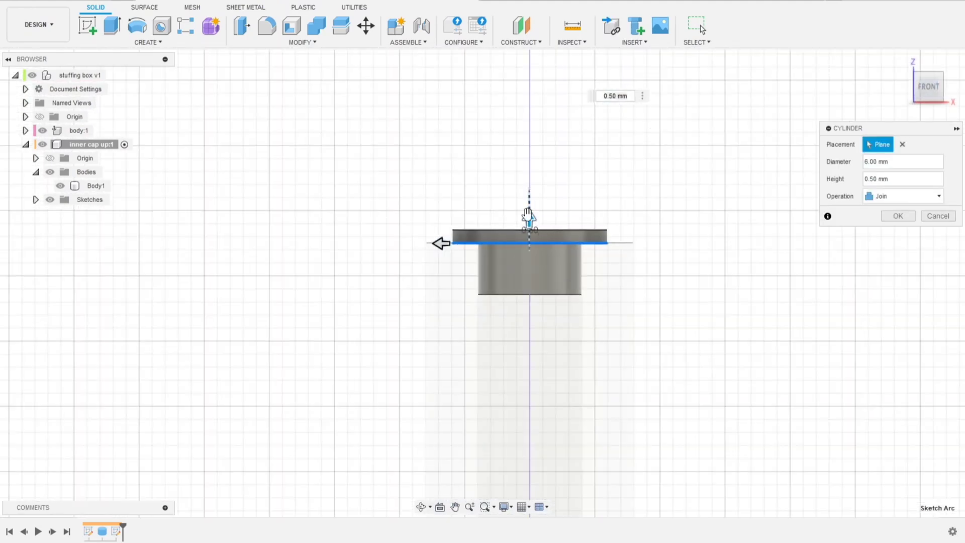
{"action": "left_click_drag", "start_coordinate": [529, 224], "coordinate": [529, 202]}
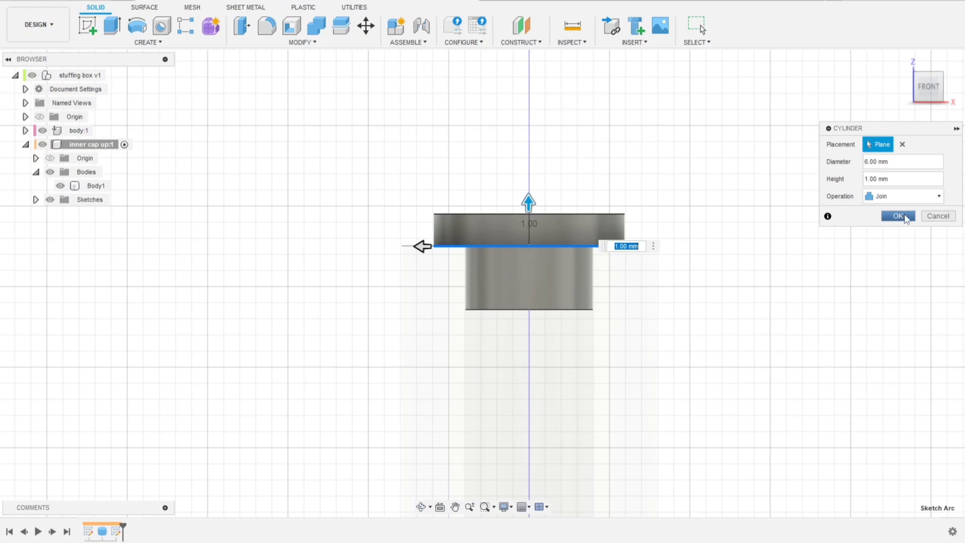
{"action": "left_click", "coordinate": [897, 215]}
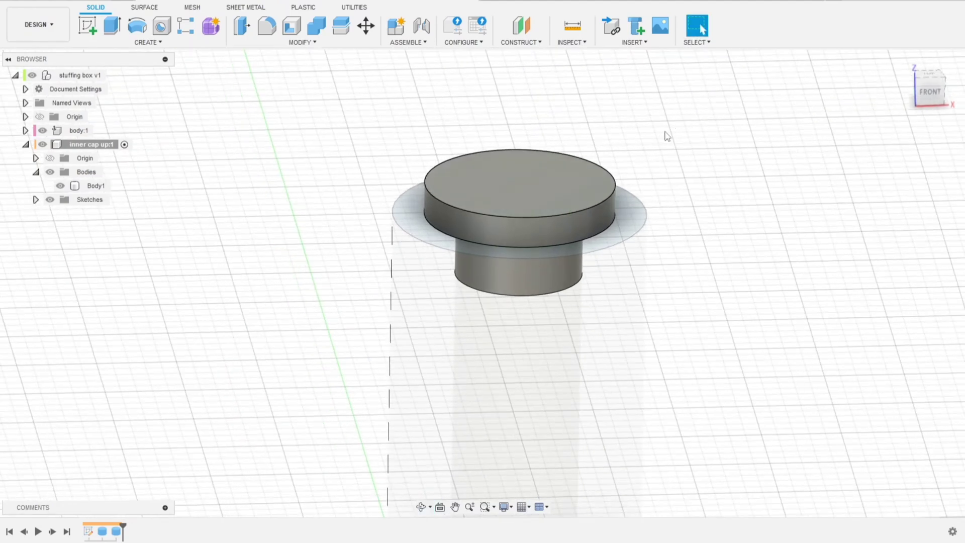
- Cut a 1.4 mm push-rod hole 5.5 mm deep through the cap's centre
{"action": "left_click", "coordinate": [147, 43]}
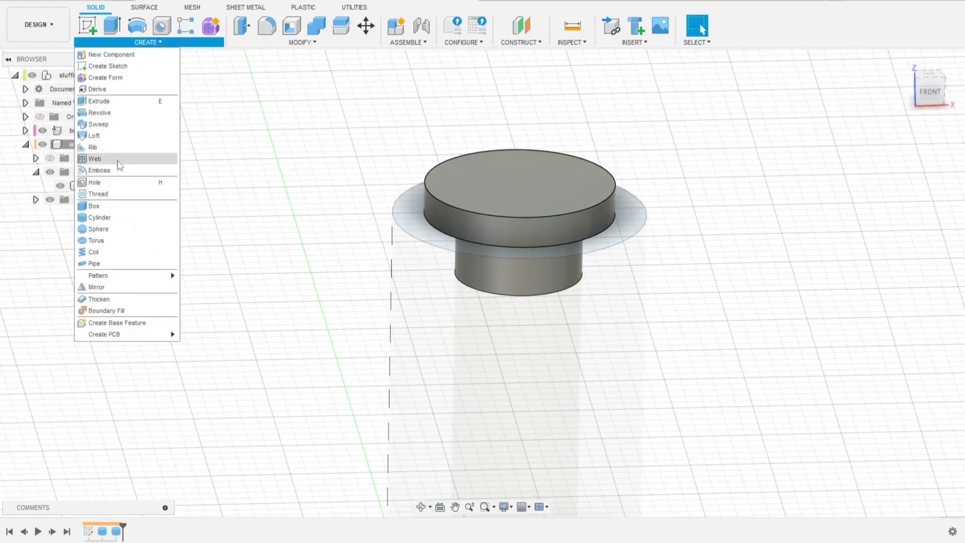
{"action": "left_click", "coordinate": [107, 67]}
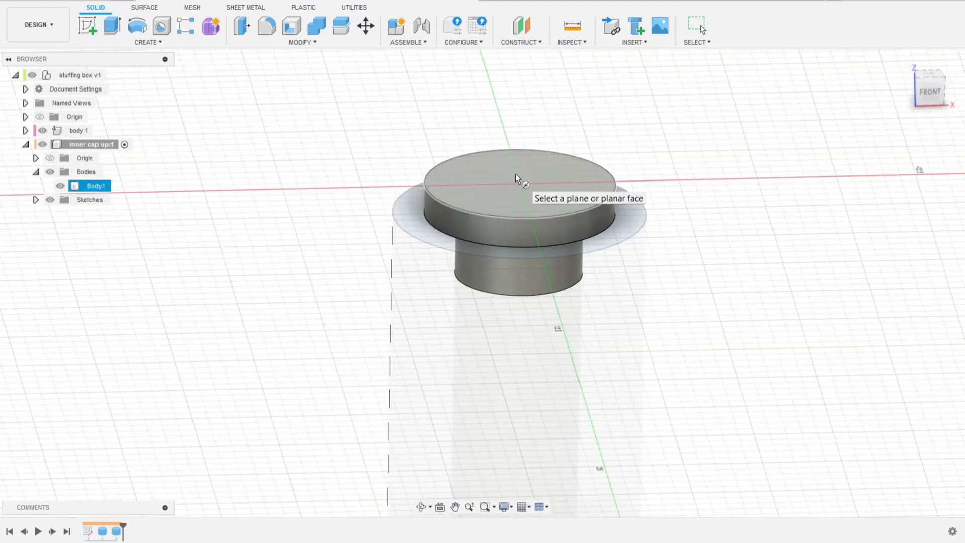
{"action": "left_click", "coordinate": [517, 179]}
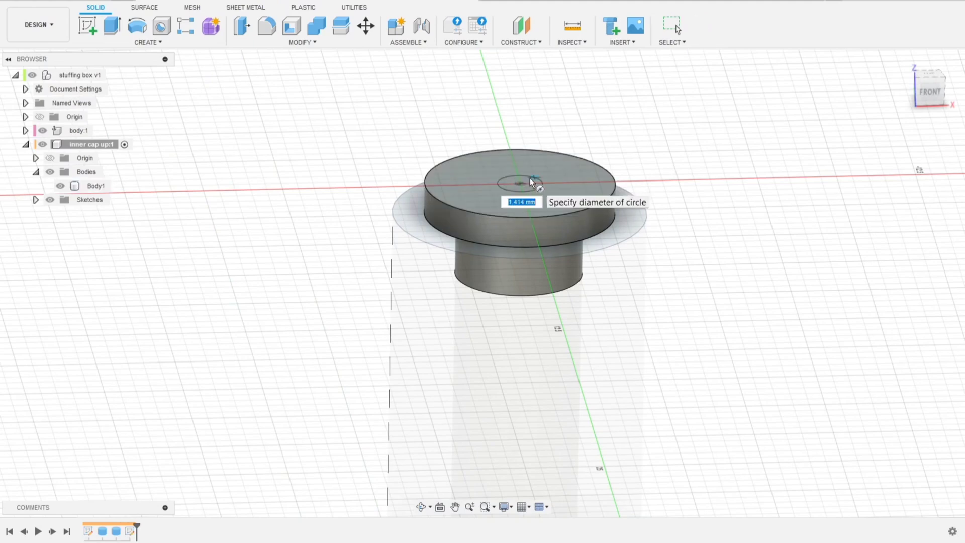
{"action": "type", "text": "1"}
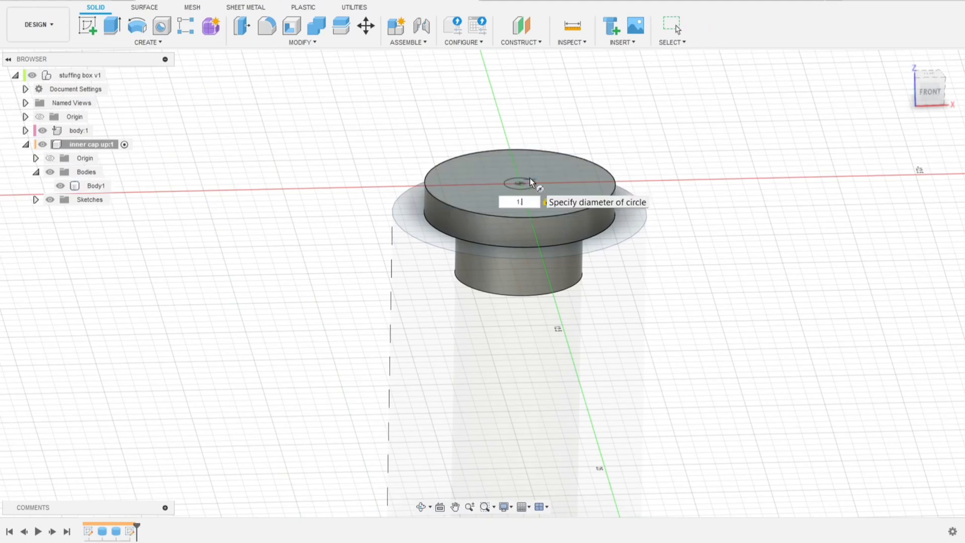
{"action": "type", "text": ".4 mm"}
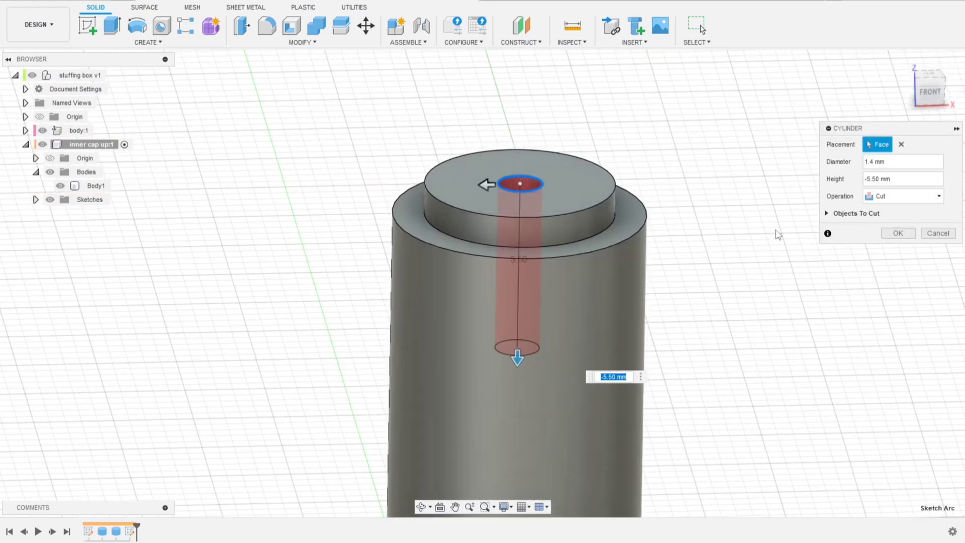
{"action": "left_click", "coordinate": [856, 213]}
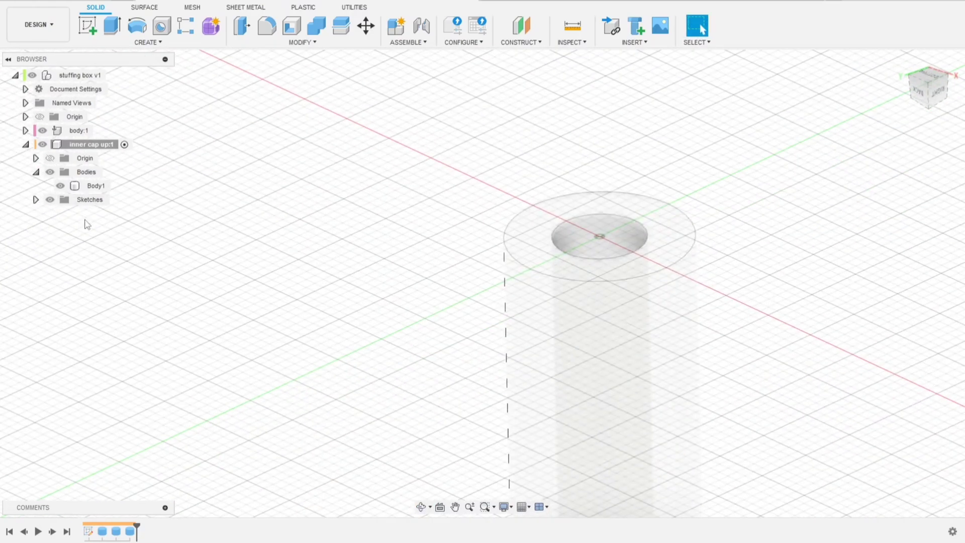
- Collapse inner cap up and make the top-level stuffing box assembly active
{"action": "left_click", "coordinate": [26, 144]}
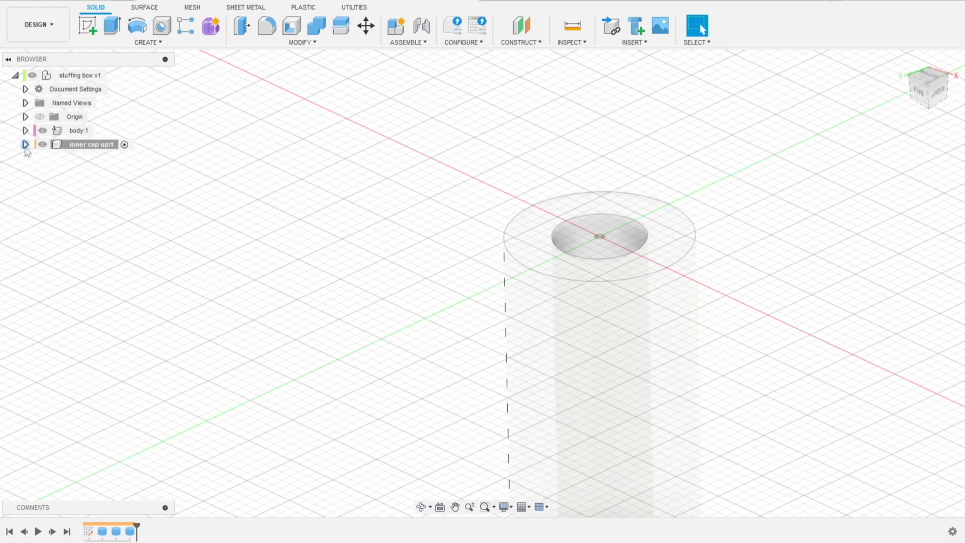
{"action": "mouse_move", "coordinate": [112, 75]}
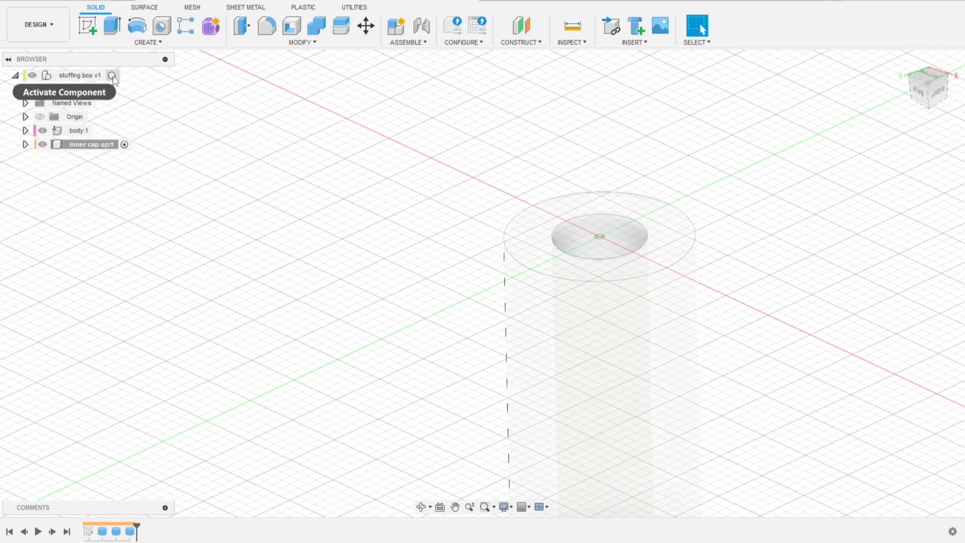
{"action": "left_click", "coordinate": [112, 76]}
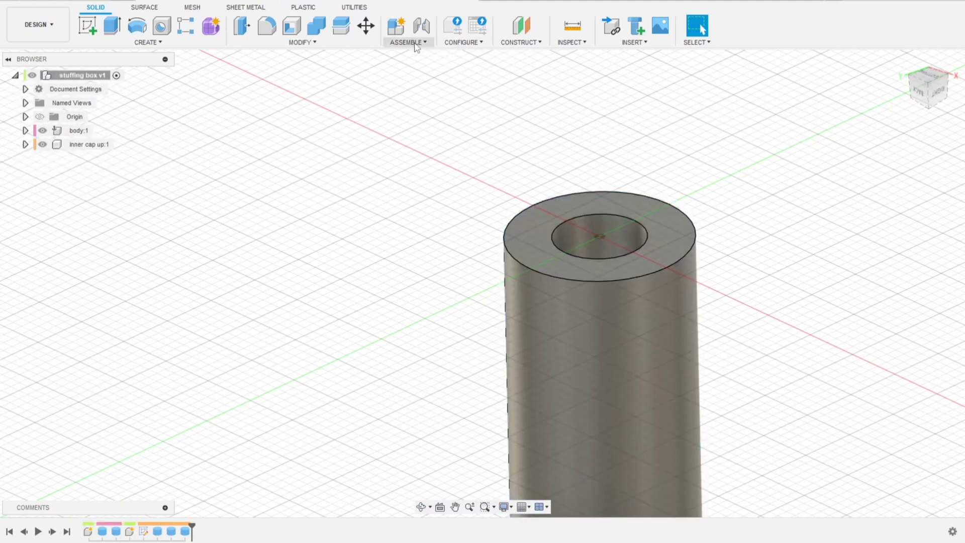
- Create a new component renamed 'inner cap down' and make it active
{"action": "left_click", "coordinate": [396, 24]}
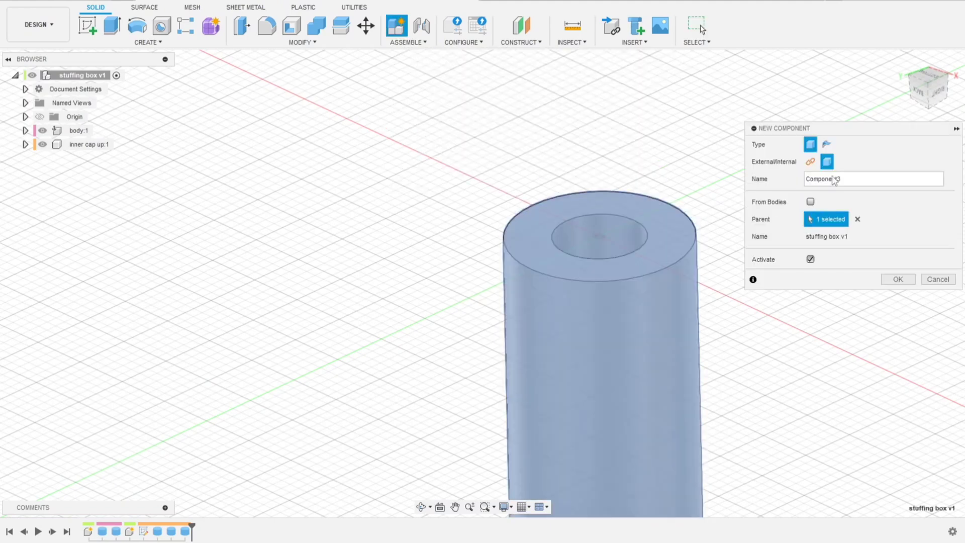
{"action": "double_click", "coordinate": [821, 179]}
{"action": "type", "text": "inner cap"}
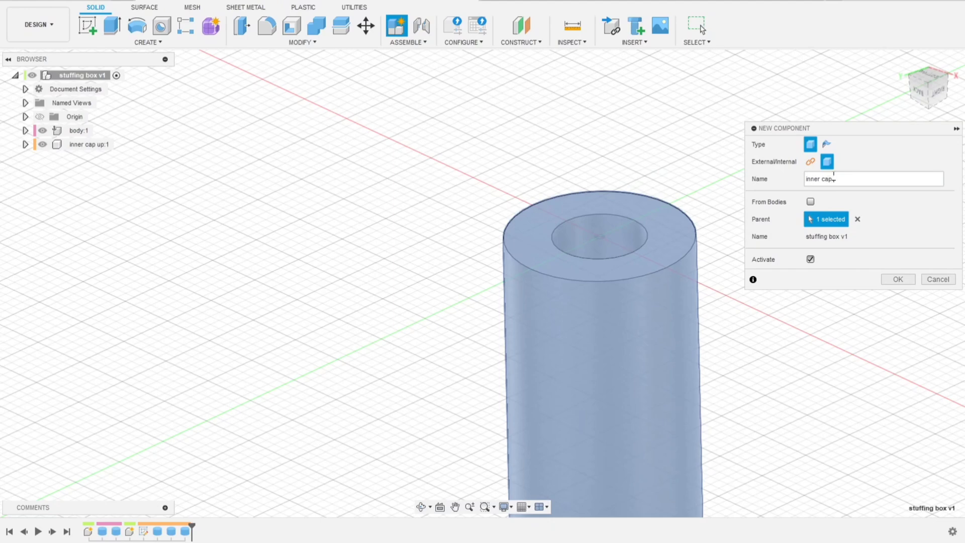
{"action": "type", "text": "down"}
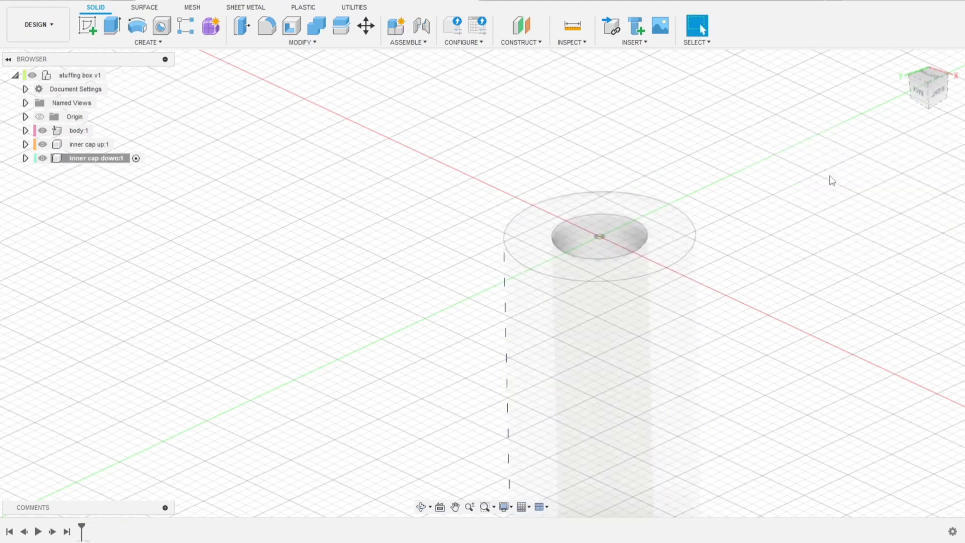
{"action": "left_click", "coordinate": [146, 42]}
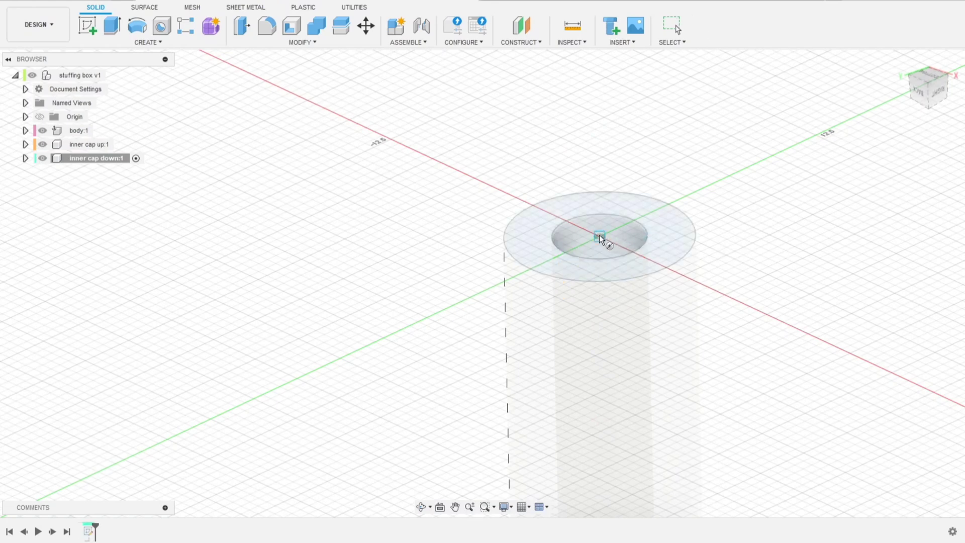
- Add a 4 mm plug extending 2 mm down into the tube as a new body
{"action": "left_click", "coordinate": [599, 239]}
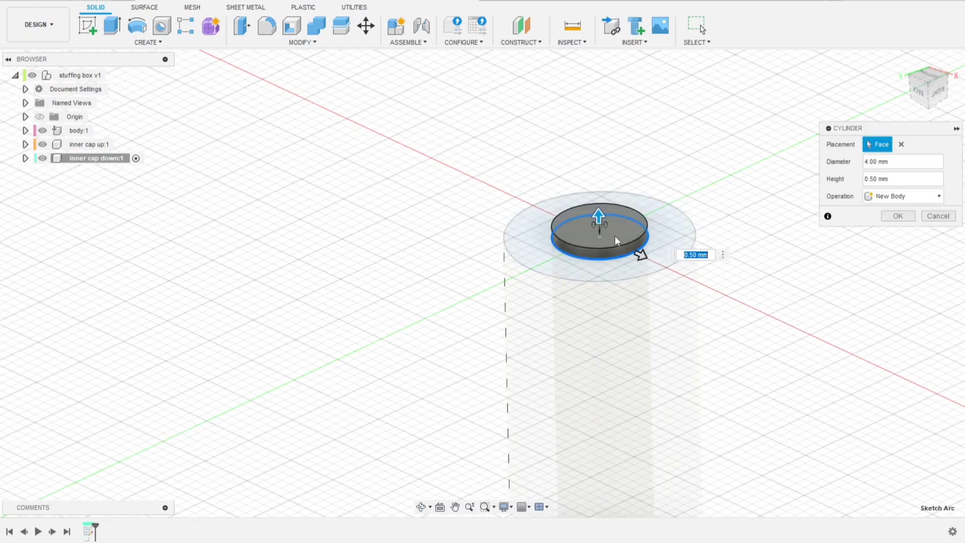
{"action": "left_click_drag", "start_coordinate": [598, 214], "coordinate": [602, 278]}
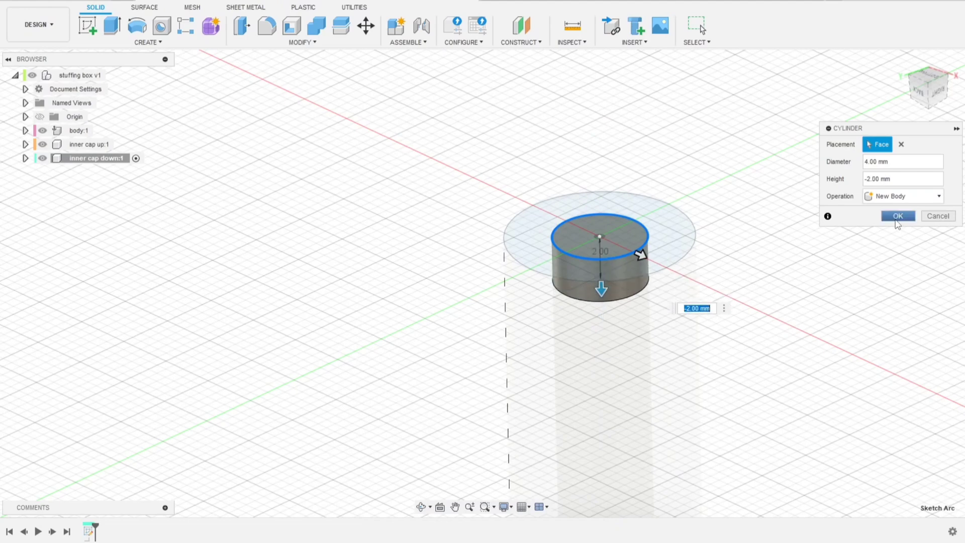
{"action": "left_click", "coordinate": [897, 216]}
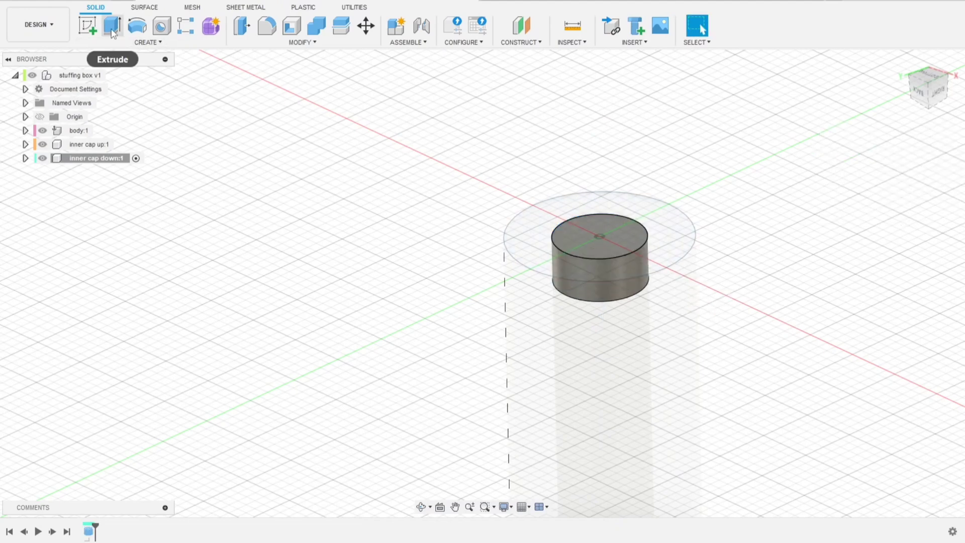
- Join a 6 mm rim on the plug and cut a 1.4 mm push-rod hole through it
{"action": "left_click", "coordinate": [147, 42]}
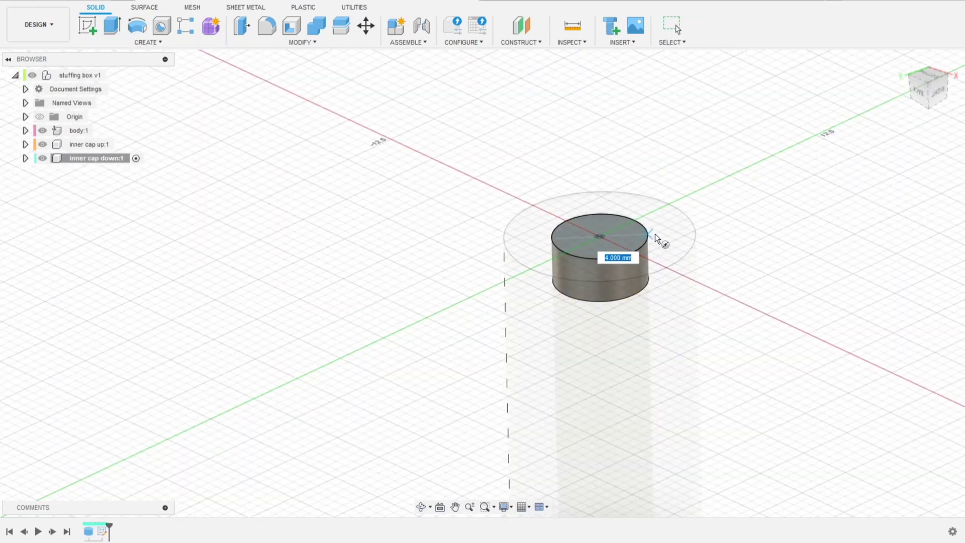
{"action": "left_click_drag", "start_coordinate": [650, 237], "coordinate": [668, 237]}
{"action": "type", "text": "6"}
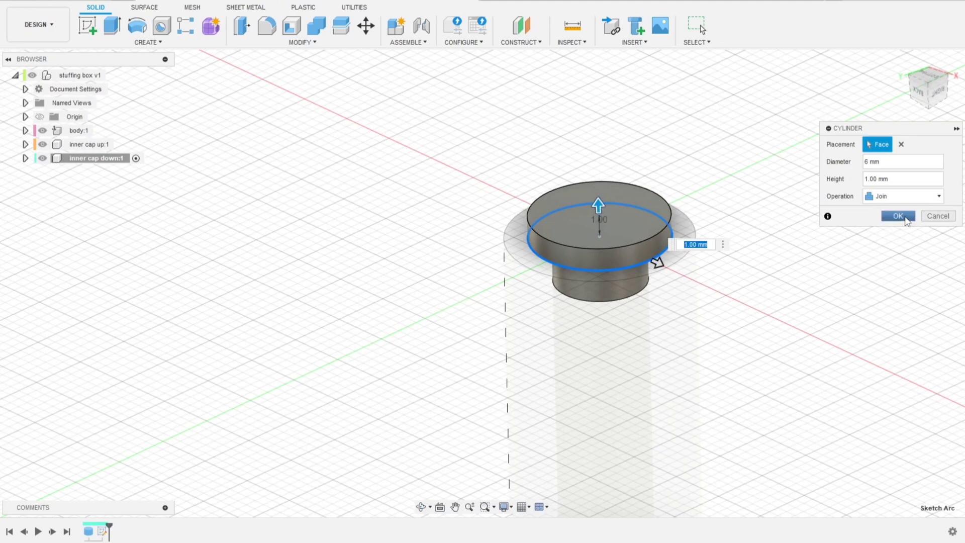
{"action": "left_click", "coordinate": [897, 217]}
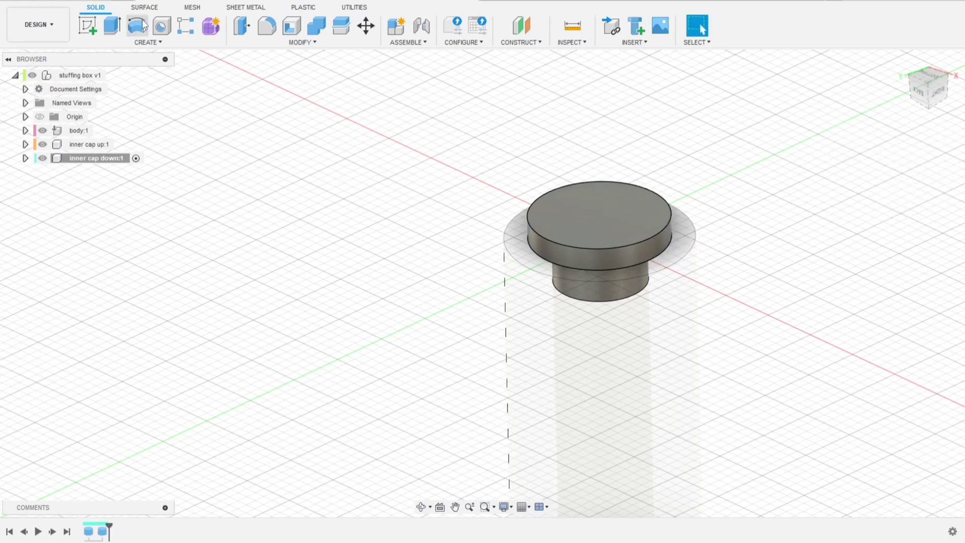
{"action": "left_click", "coordinate": [147, 42]}
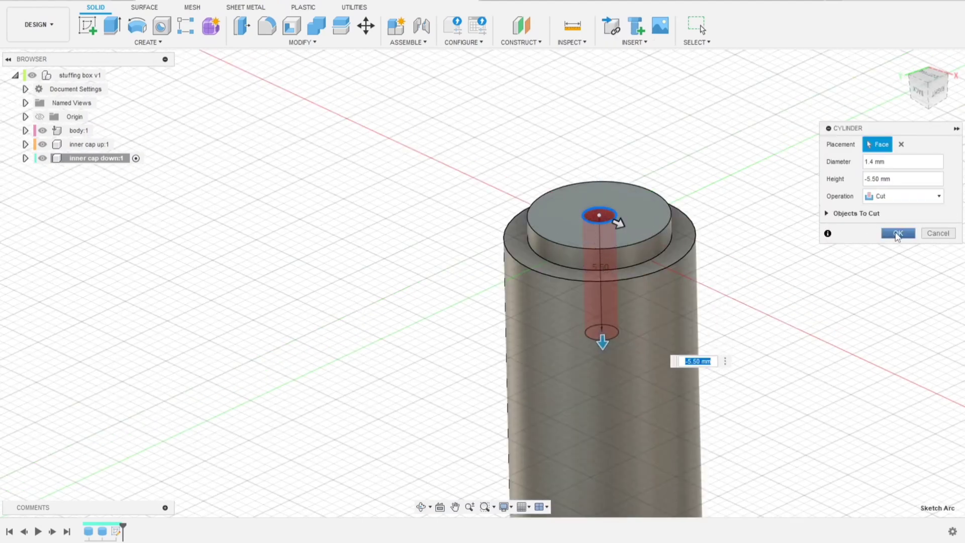
{"action": "left_click", "coordinate": [897, 233]}
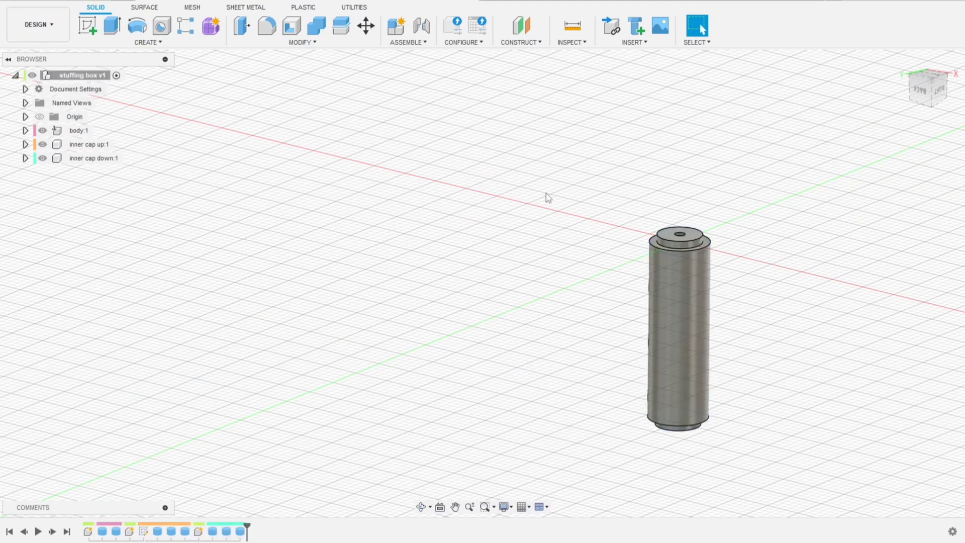
{"action": "mouse_move", "coordinate": [610, 27]}
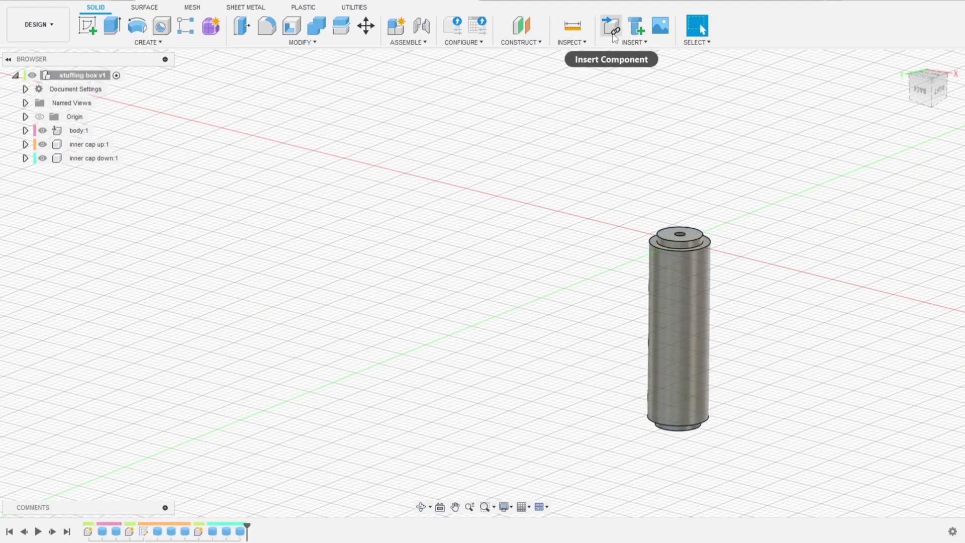
{"action": "mouse_move", "coordinate": [521, 43]}
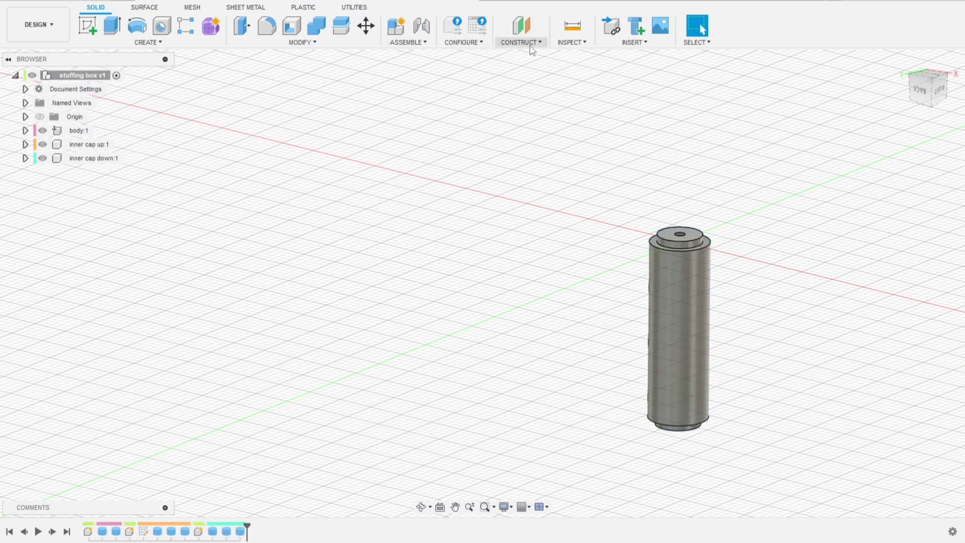
- Create a section analysis showing both caps seated in the tube, then turn it off
{"action": "left_click", "coordinate": [571, 42]}
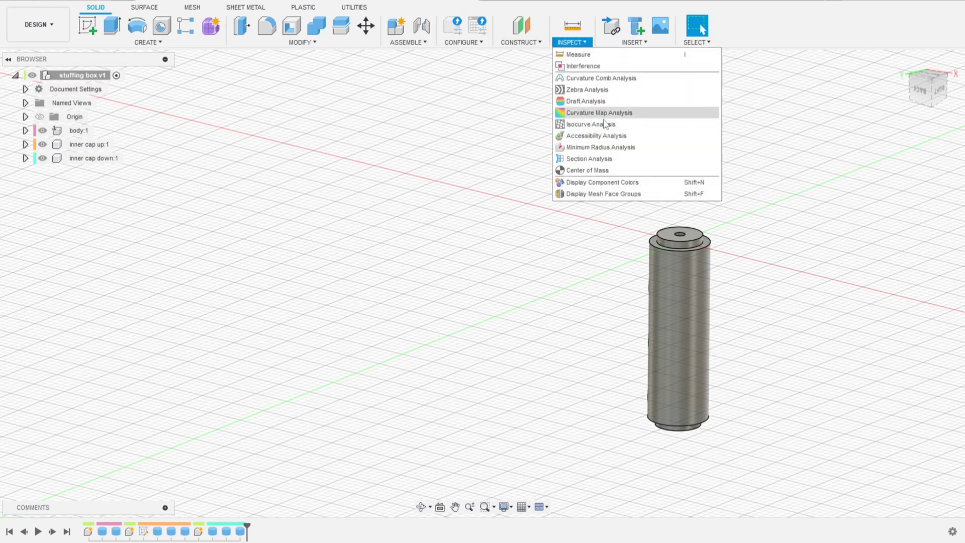
{"action": "left_click", "coordinate": [588, 158]}
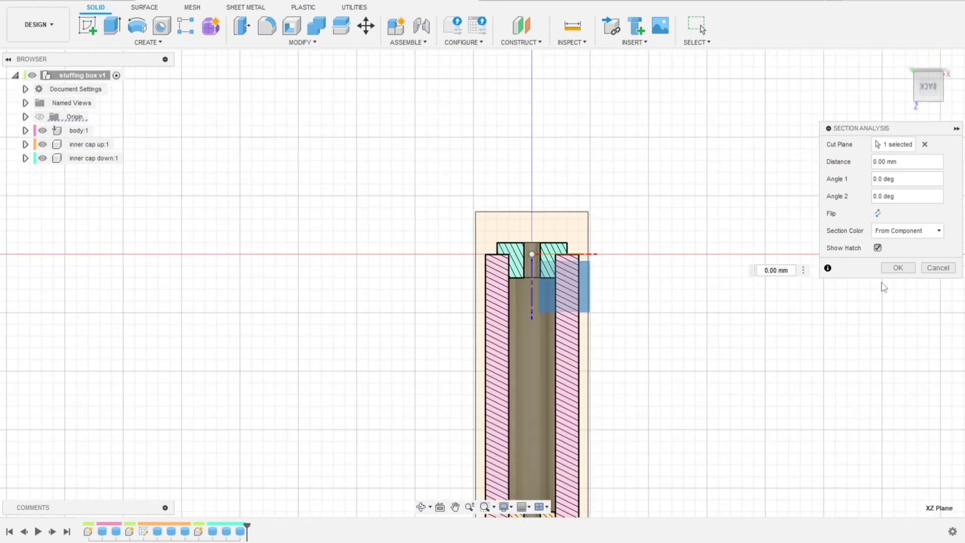
{"action": "left_click", "coordinate": [898, 267]}
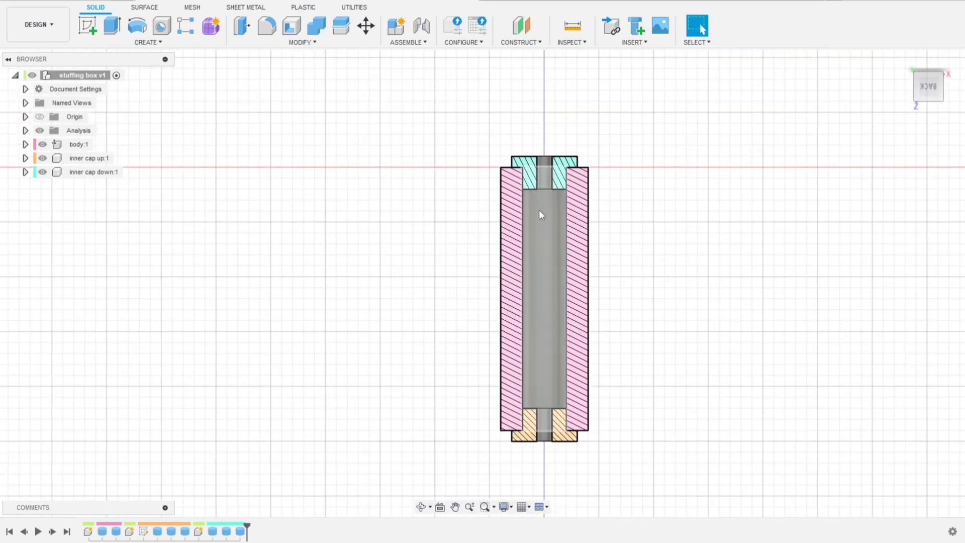
{"action": "left_click", "coordinate": [550, 409]}
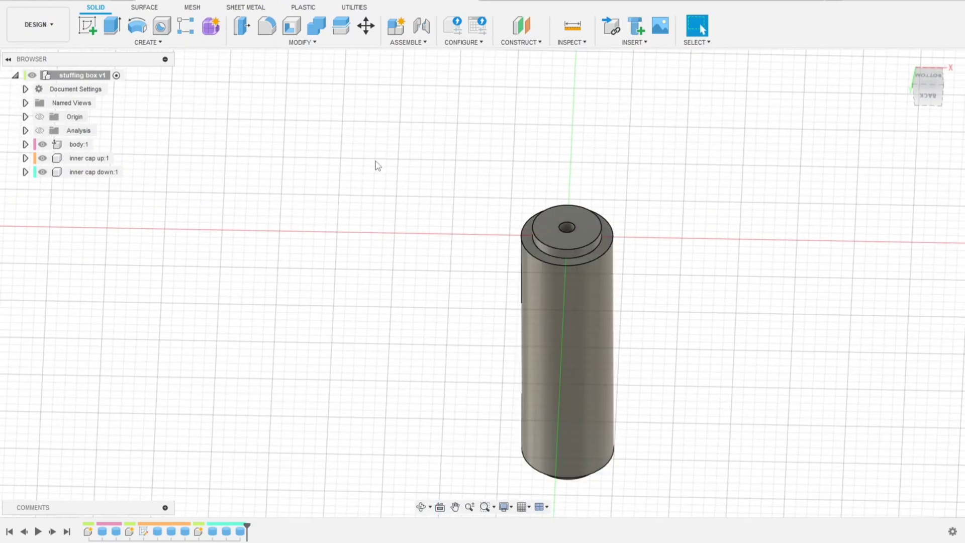
{"action": "mouse_move", "coordinate": [458, 55]}
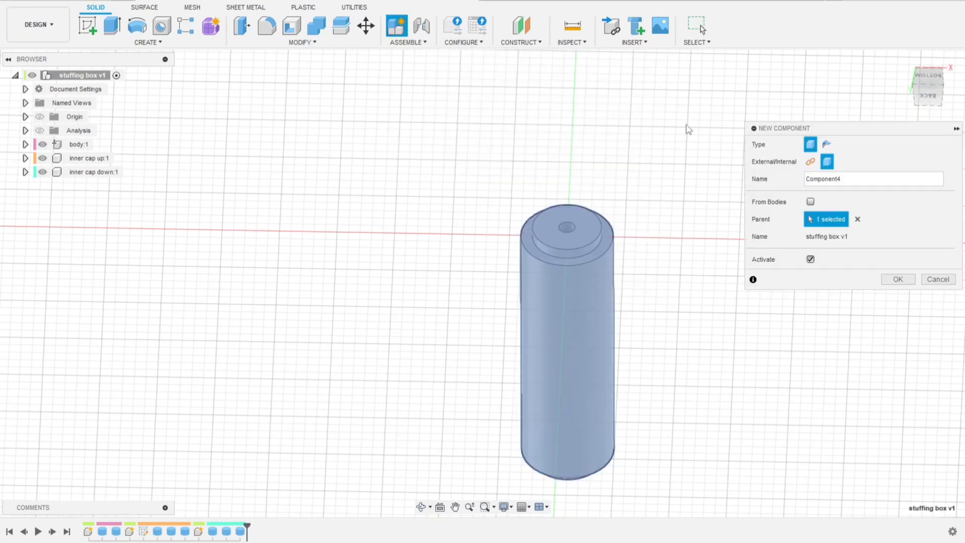
- Create a new component named 'upper cap' and activate it in the stuffing box assembly
{"action": "left_click", "coordinate": [873, 179]}
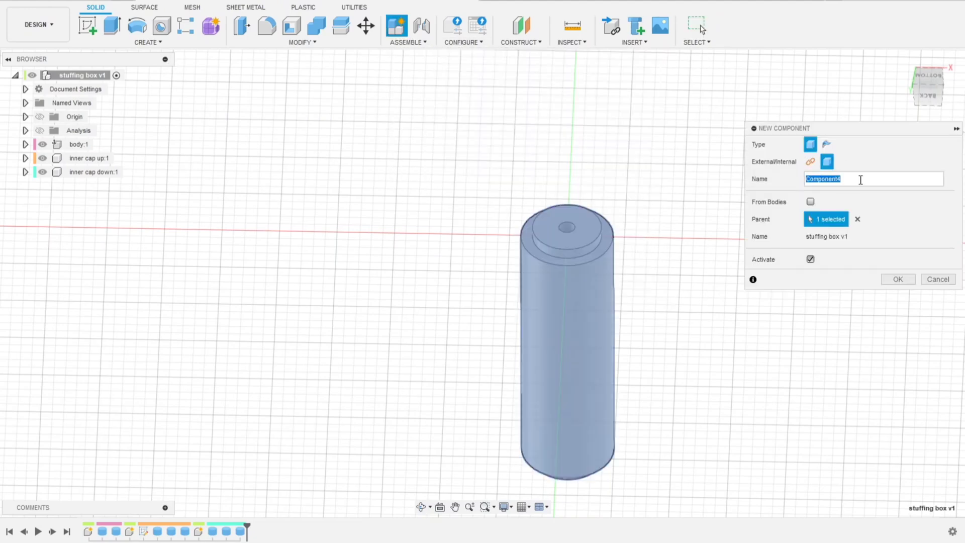
{"action": "type", "text": "u"}
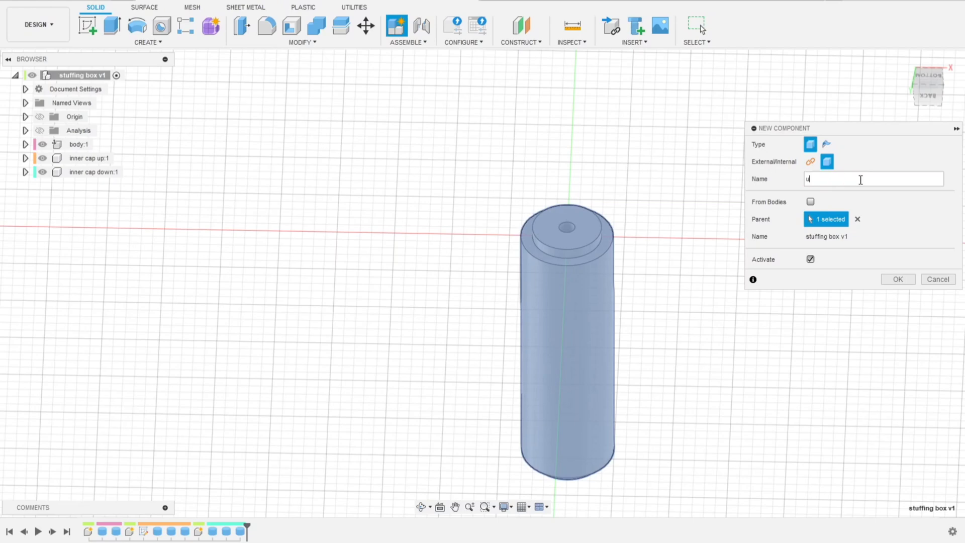
{"action": "type", "text": "pper cap"}
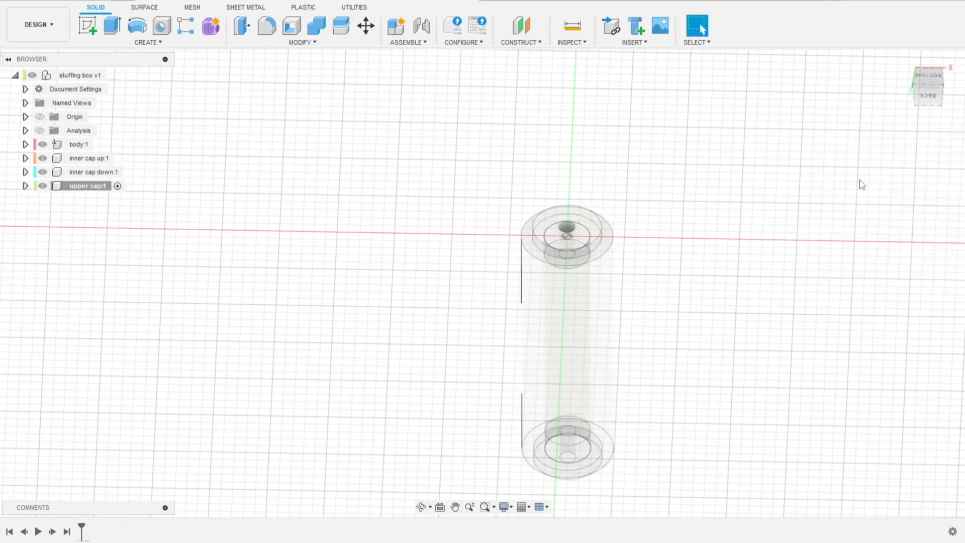
{"action": "left_click", "coordinate": [97, 172]}
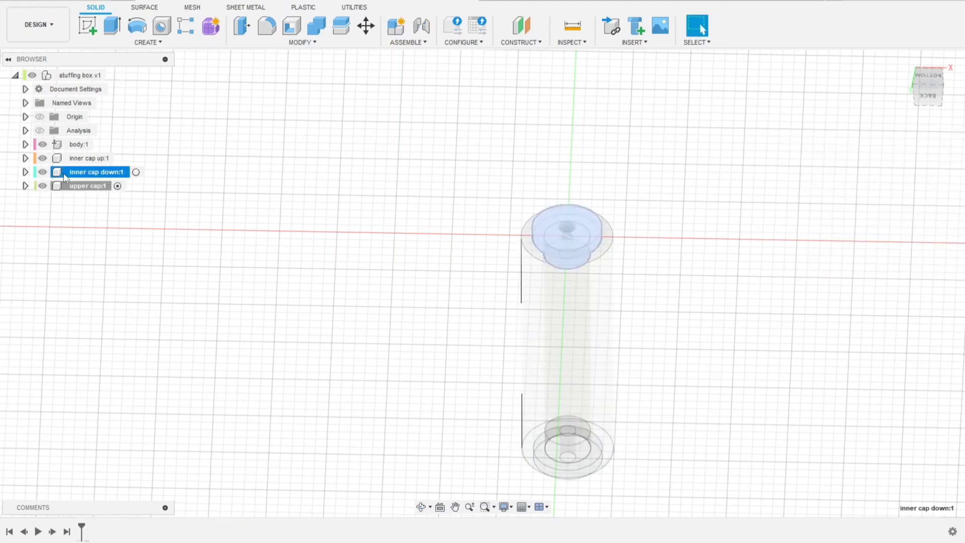
{"action": "left_click", "coordinate": [87, 185]}
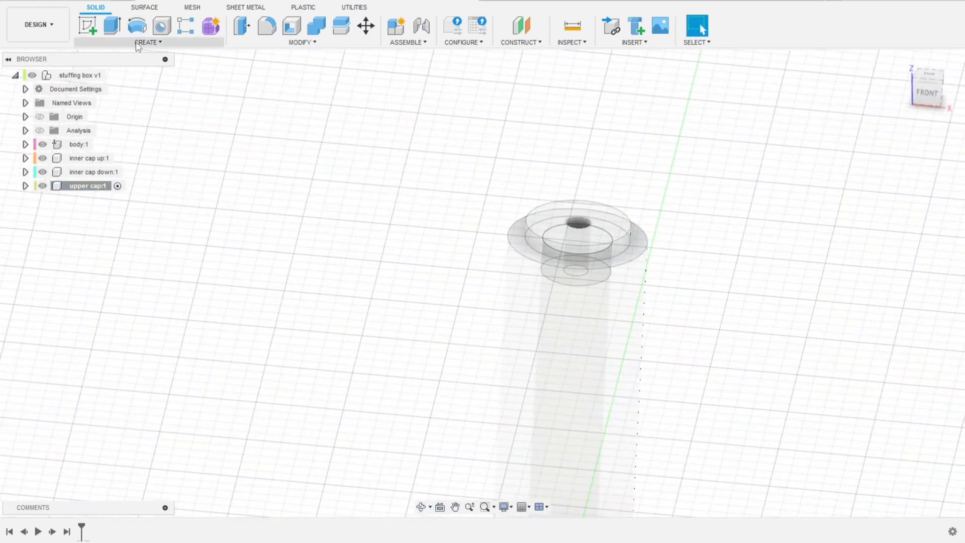
- Add an 8 mm diameter, 3 mm tall cylinder on the tube's top plane as a new body
{"action": "left_click", "coordinate": [147, 42]}
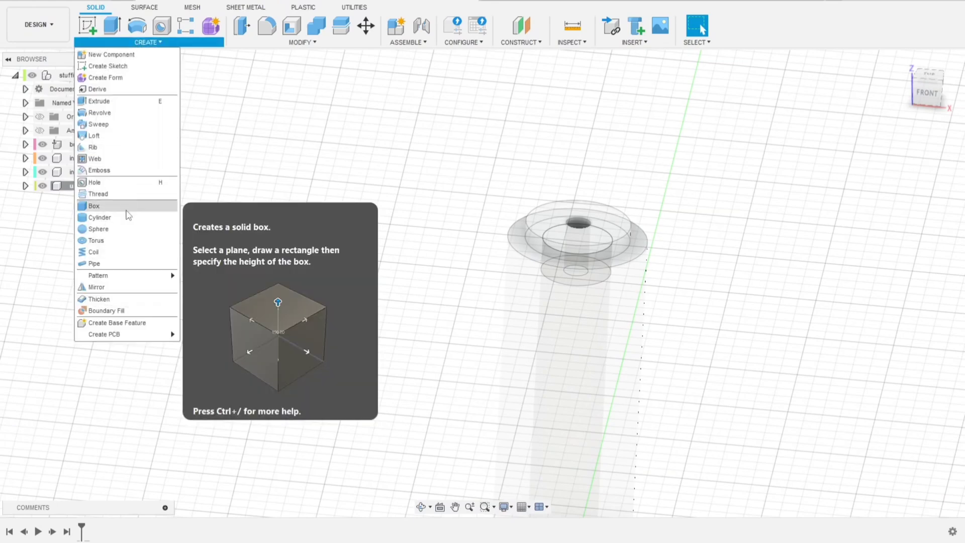
{"action": "mouse_move", "coordinate": [121, 217]}
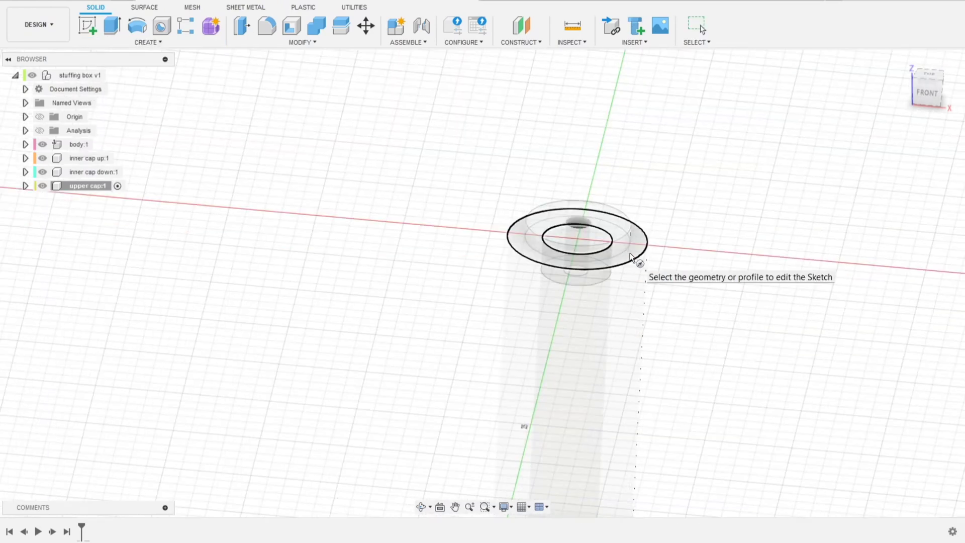
{"action": "mouse_move", "coordinate": [635, 256]}
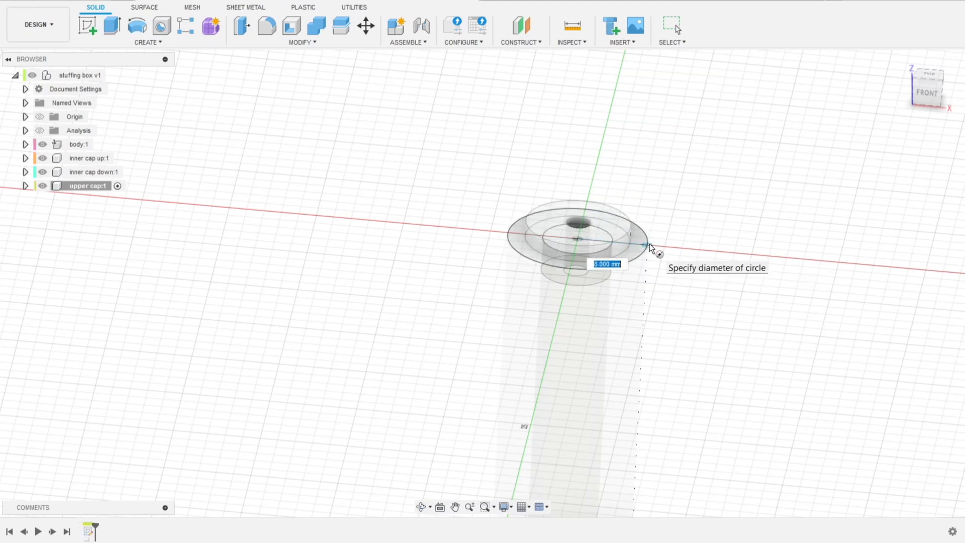
{"action": "type", "text": "8"}
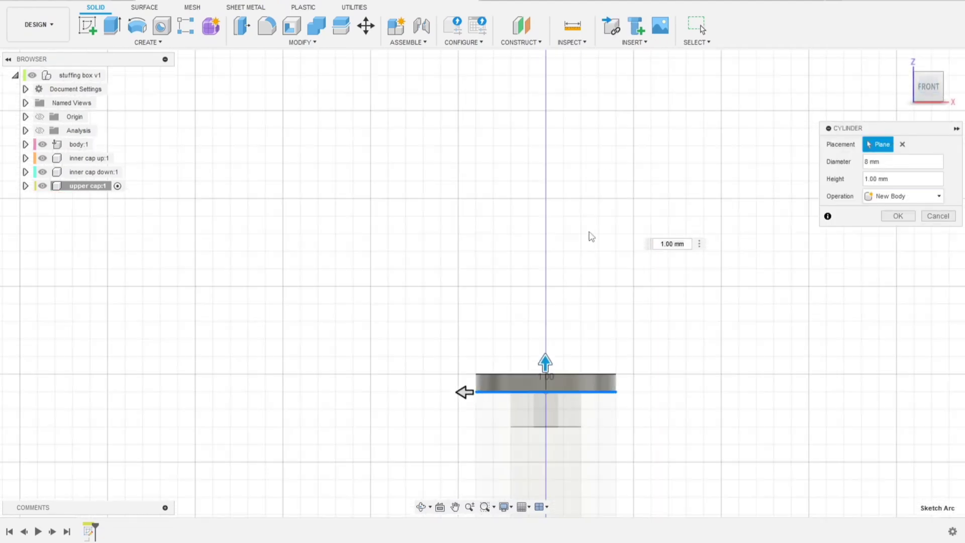
{"action": "left_click_drag", "start_coordinate": [544, 361], "coordinate": [544, 326]}
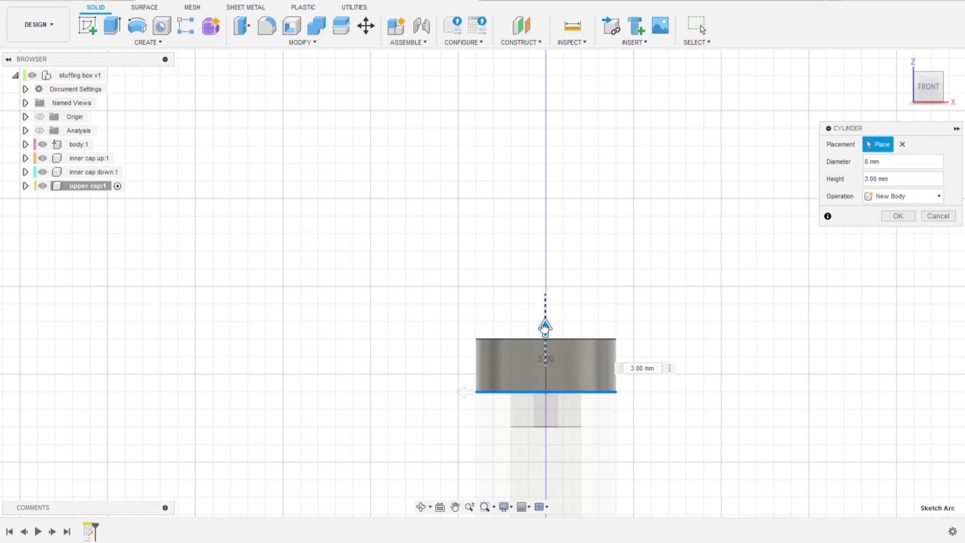
{"action": "left_click", "coordinate": [640, 368]}
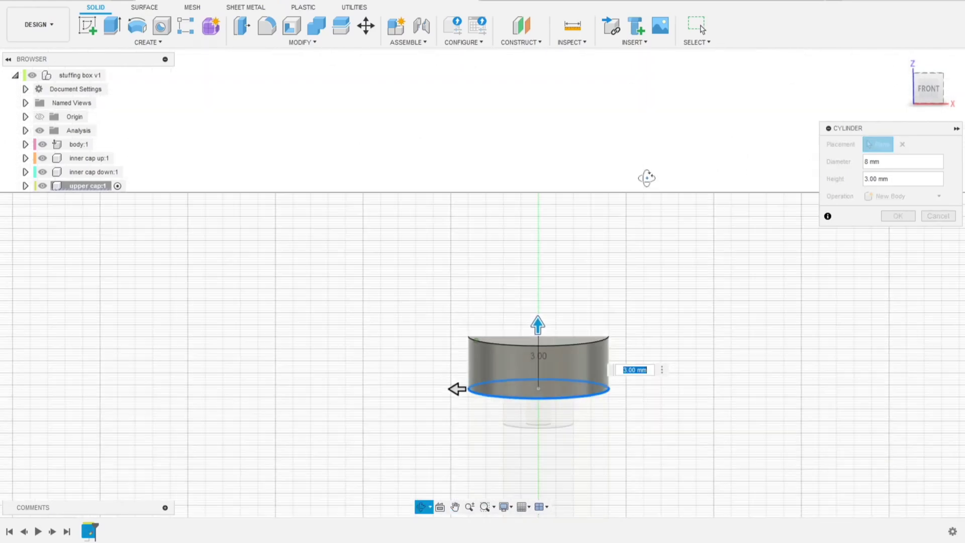
{"action": "left_click_drag", "start_coordinate": [646, 177], "coordinate": [725, 150]}
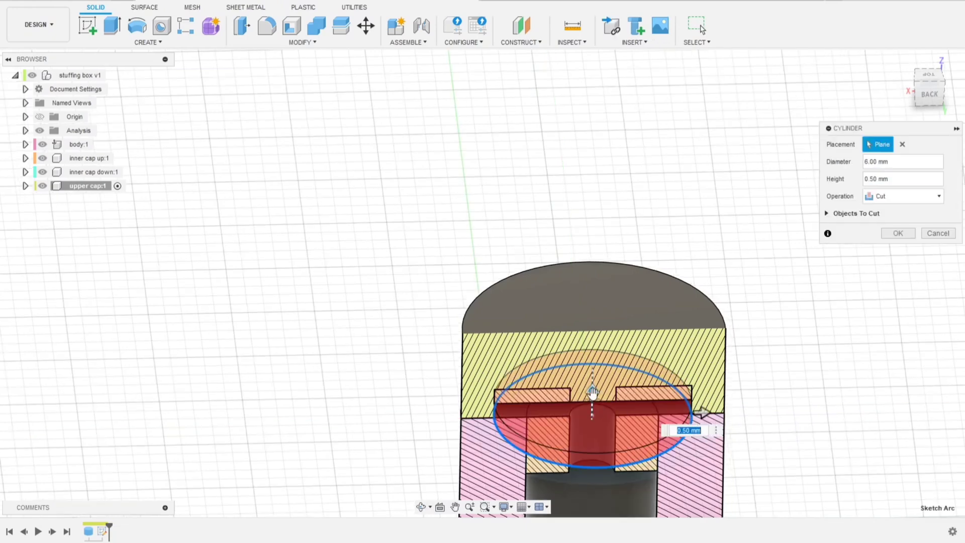
- Cut a 6 mm wide, 2 mm deep recess into the upper cap, excluding the inner cap from Objects To Cut
{"action": "left_click_drag", "start_coordinate": [592, 393], "coordinate": [591, 375]}
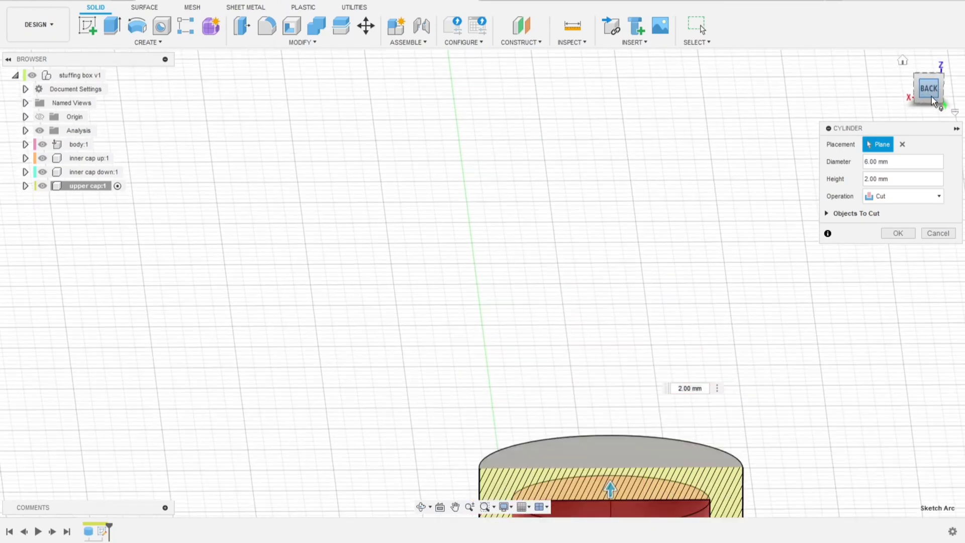
{"action": "left_click", "coordinate": [928, 87]}
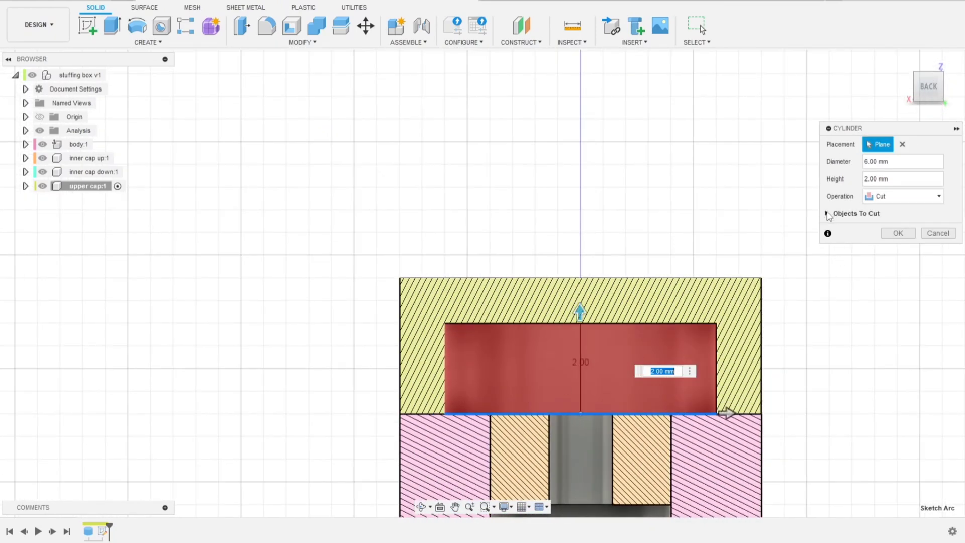
{"action": "left_click", "coordinate": [827, 213]}
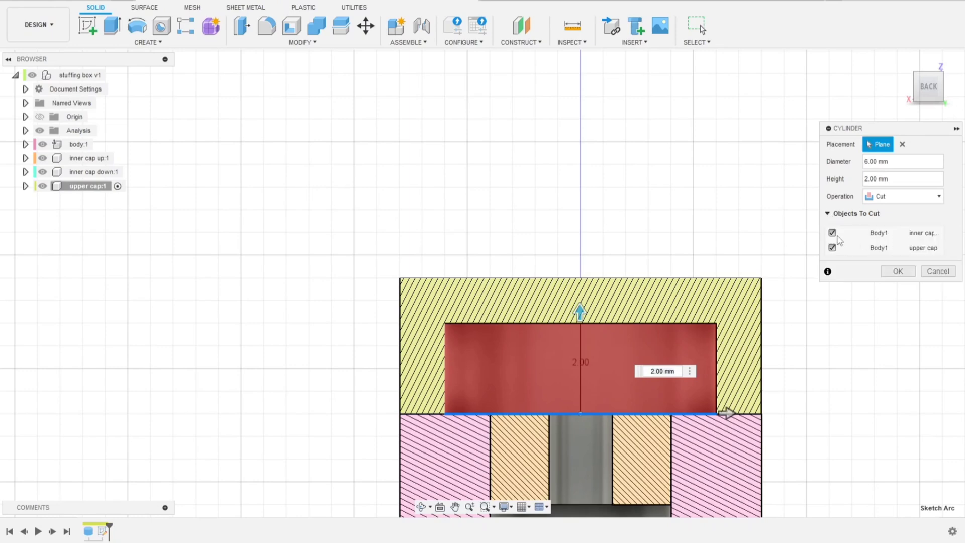
{"action": "left_click", "coordinate": [832, 232]}
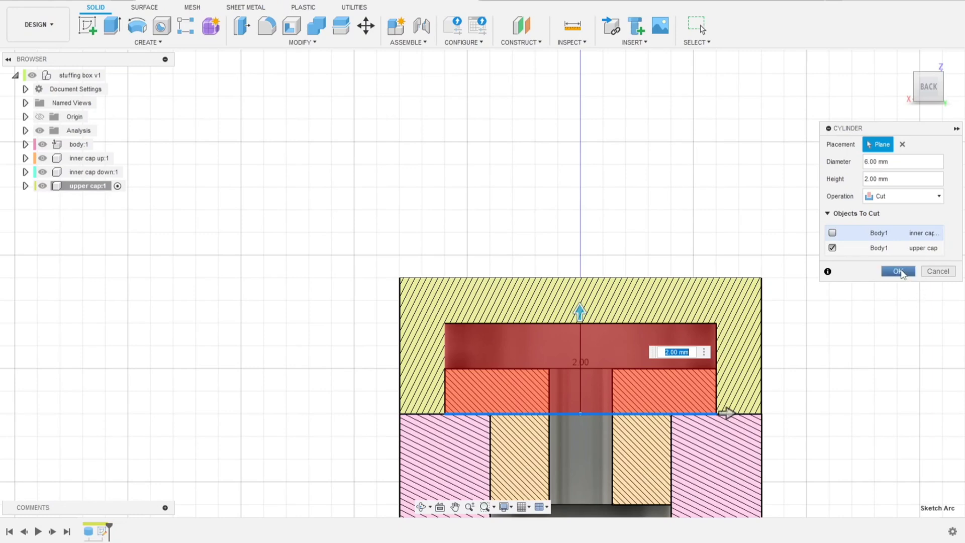
{"action": "left_click", "coordinate": [898, 271]}
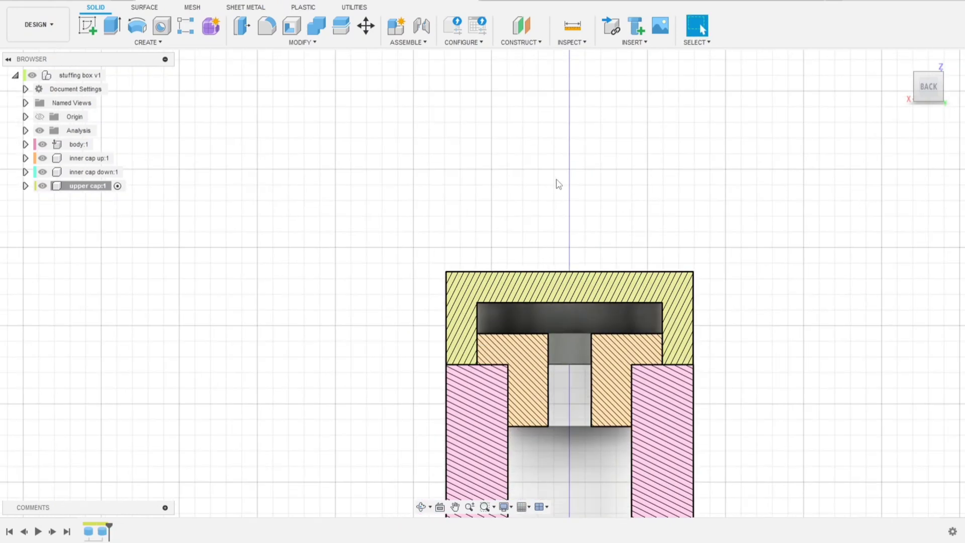
- Cut a 1.4 mm push-rod hole through the upper cap top, affecting the upper cap only
{"action": "left_click", "coordinate": [111, 24]}
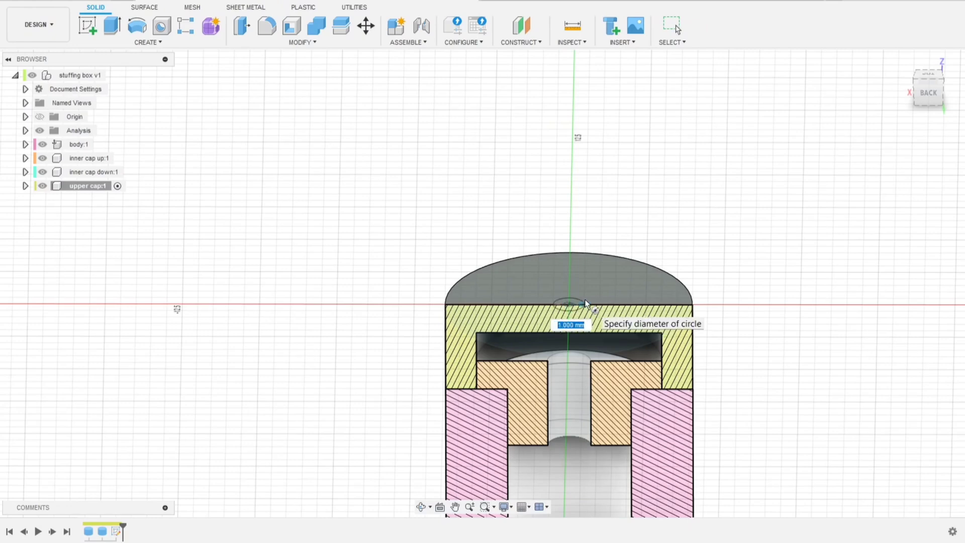
{"action": "type", "text": "1.4"}
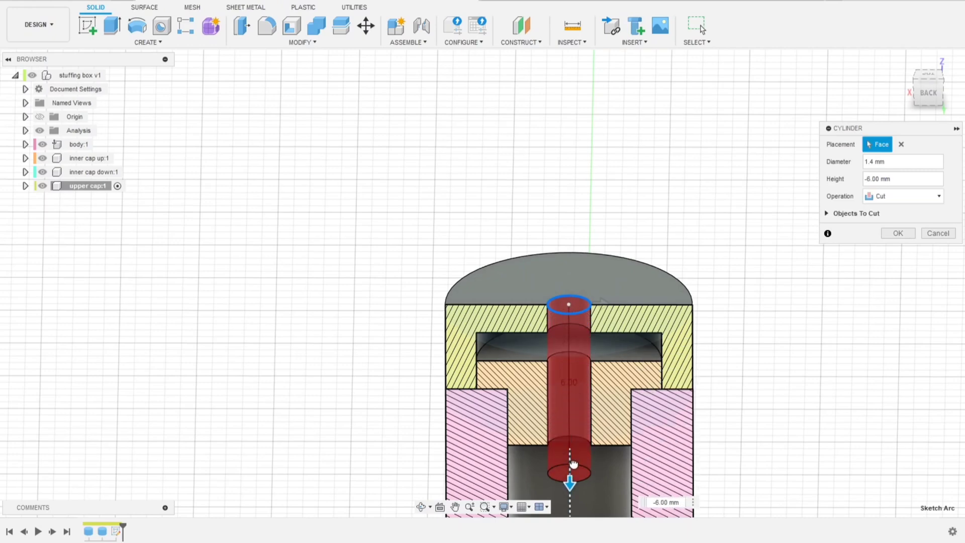
{"action": "left_click", "coordinate": [827, 213]}
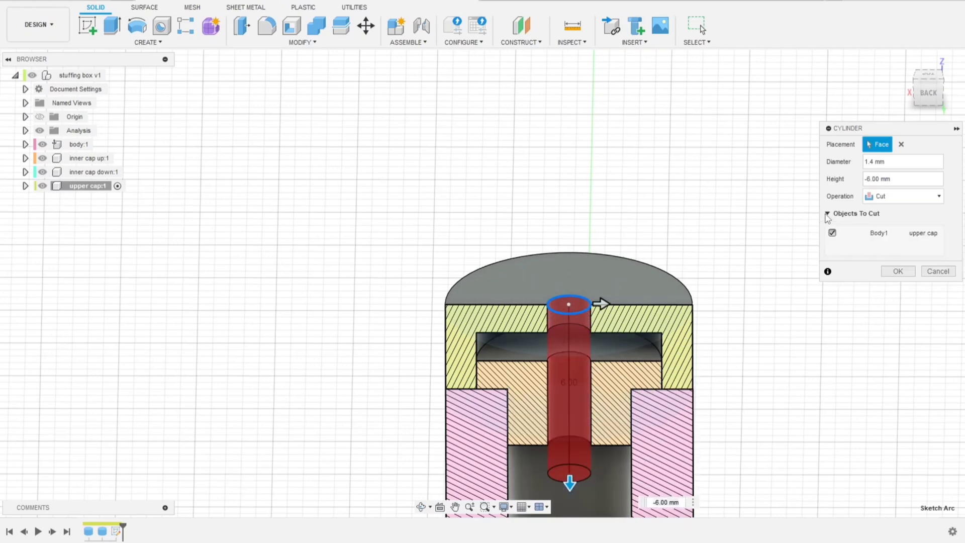
{"action": "left_click", "coordinate": [898, 271]}
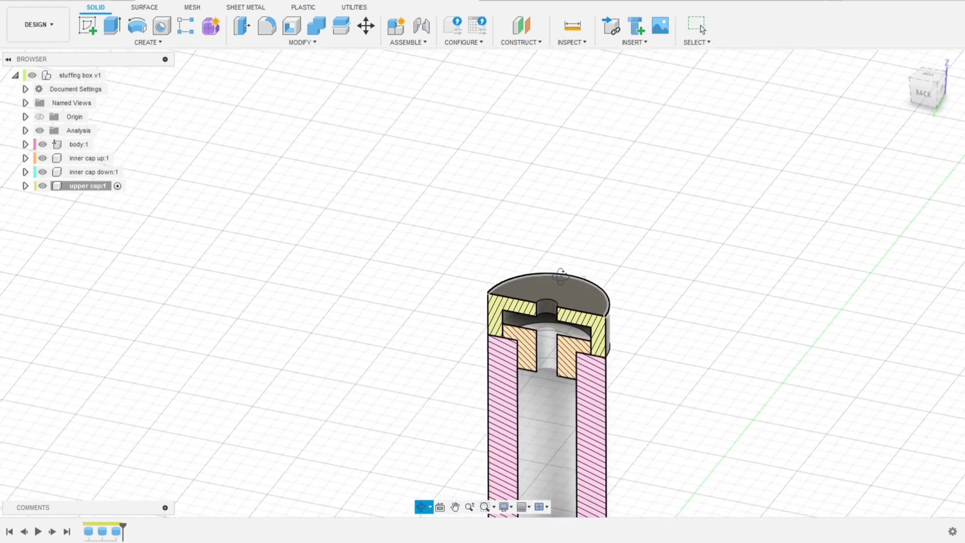
{"action": "left_click", "coordinate": [923, 89]}
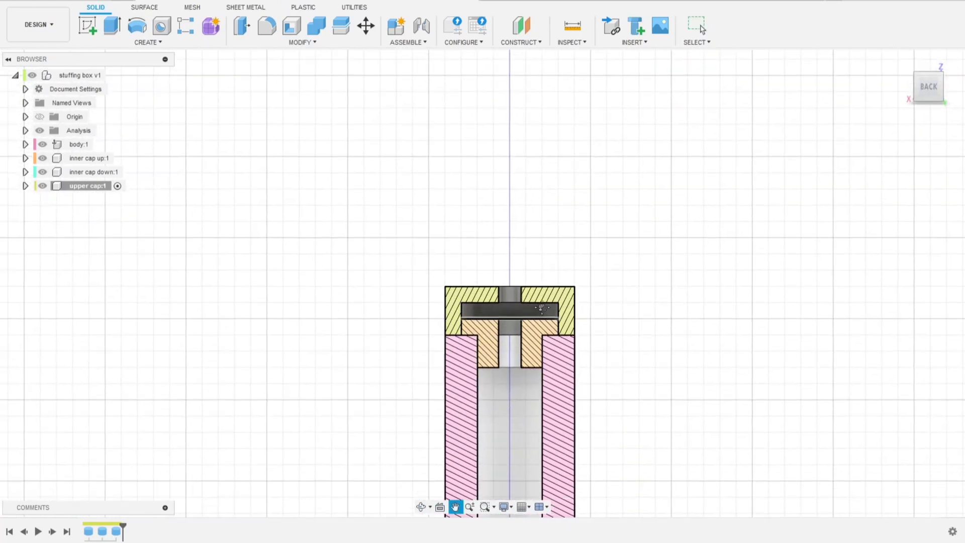
{"action": "scroll", "scroll_direction": "up", "scroll_amount": 3}
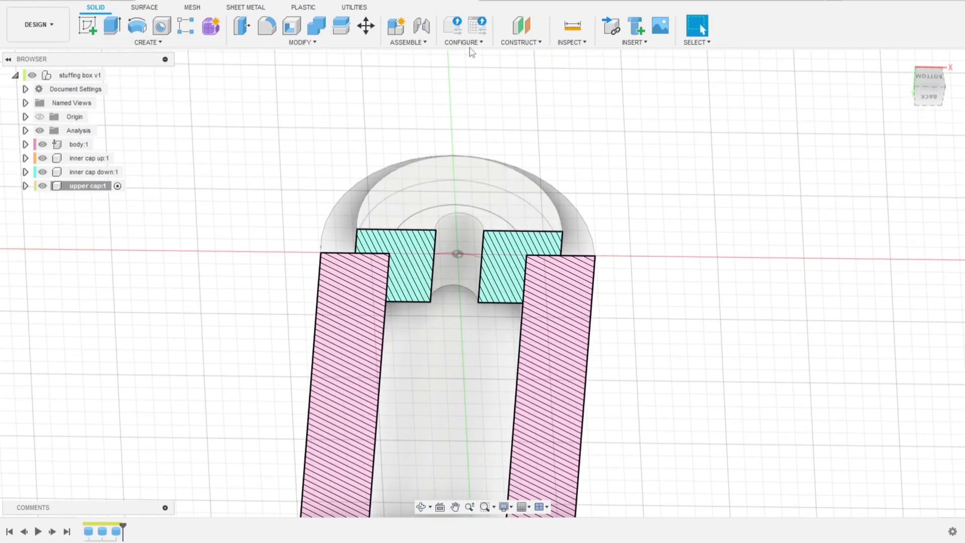
- Reactivate the top-level assembly and create a new component named 'lower cap'
{"action": "left_click", "coordinate": [396, 24]}
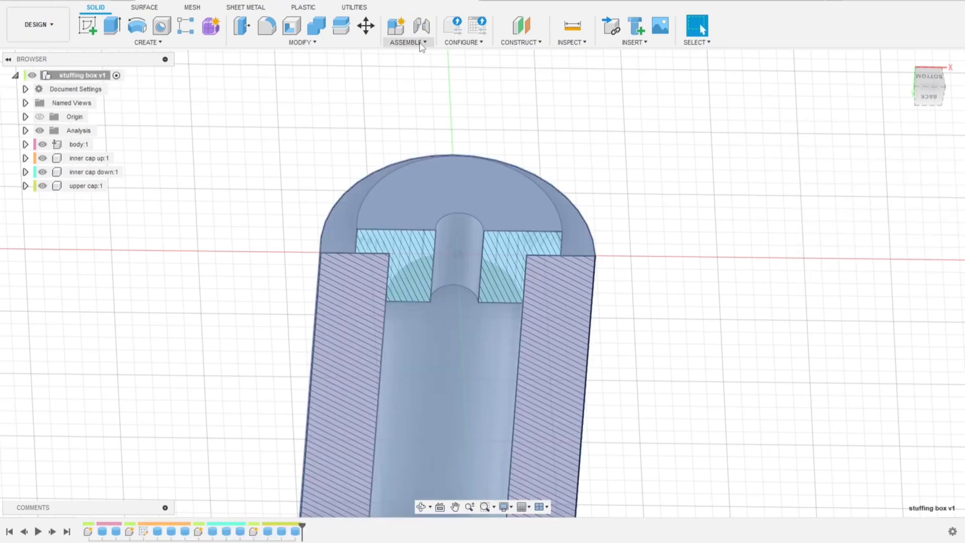
{"action": "left_click", "coordinate": [396, 24]}
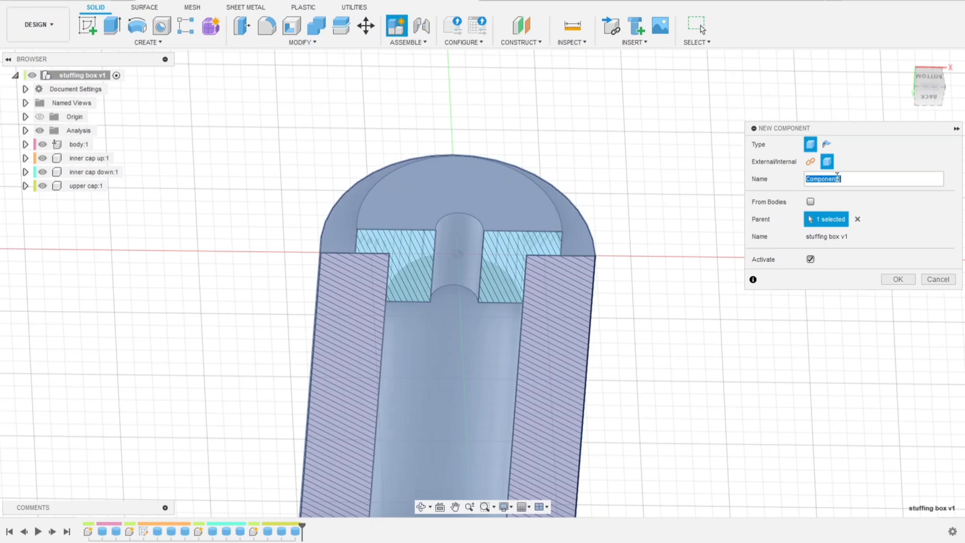
{"action": "type", "text": "lower"}
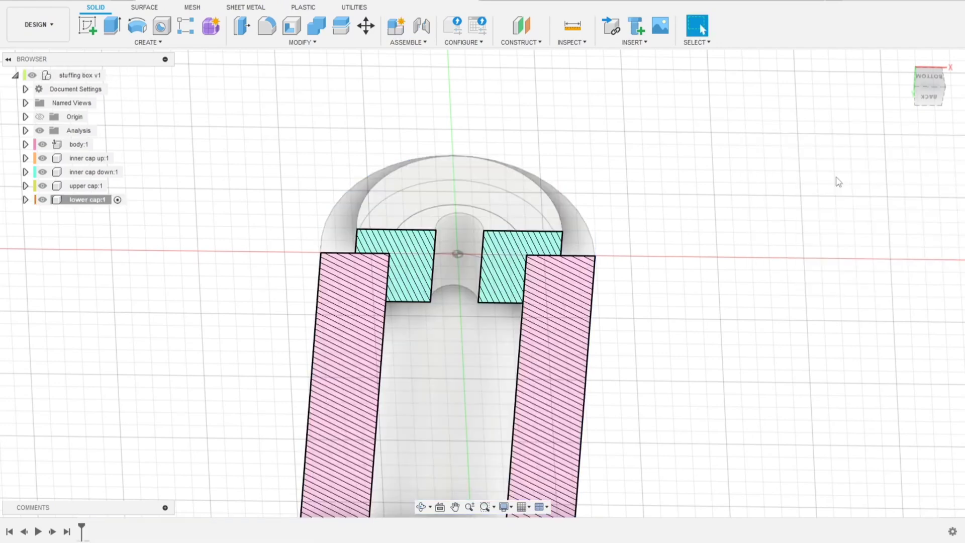
- Cut a 6 mm wide, 2 mm deep pocket into the lower cap, excluding the inner cap from the cut
{"action": "left_click", "coordinate": [147, 43]}
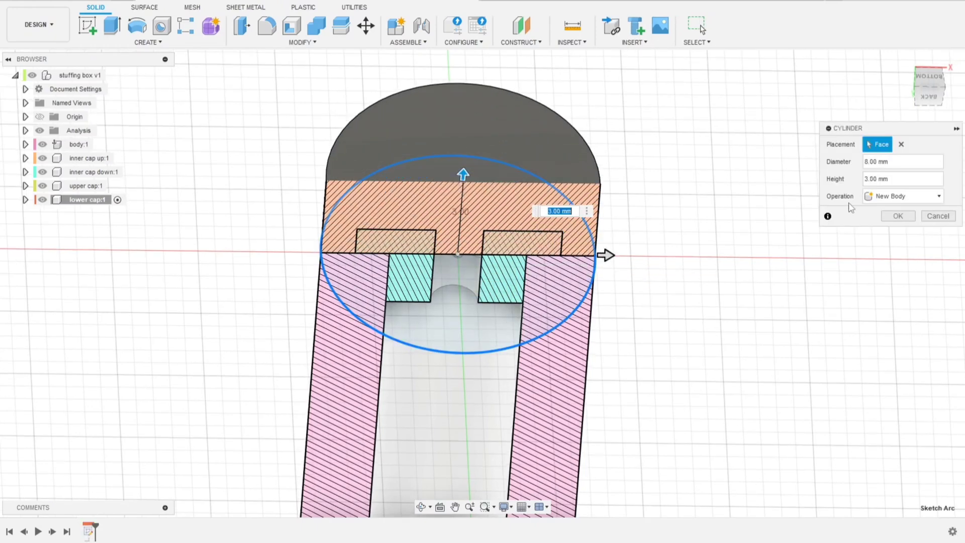
{"action": "left_click", "coordinate": [936, 216]}
{"action": "type", "text": "-2"}
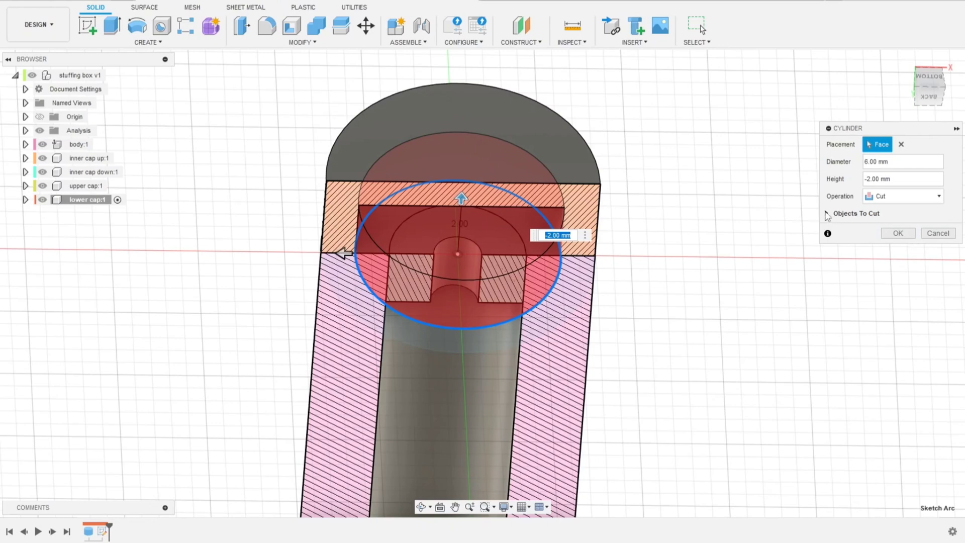
{"action": "left_click", "coordinate": [827, 213]}
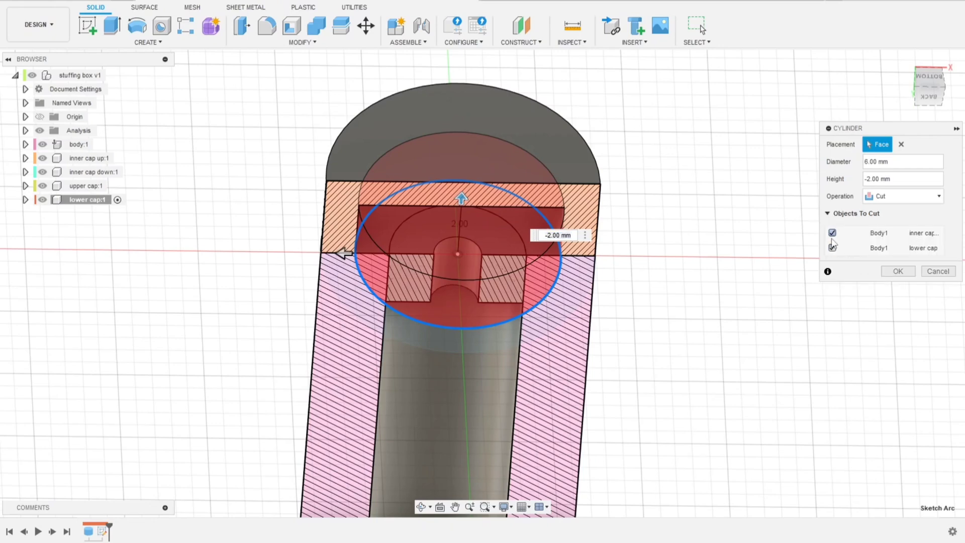
{"action": "left_click", "coordinate": [833, 232]}
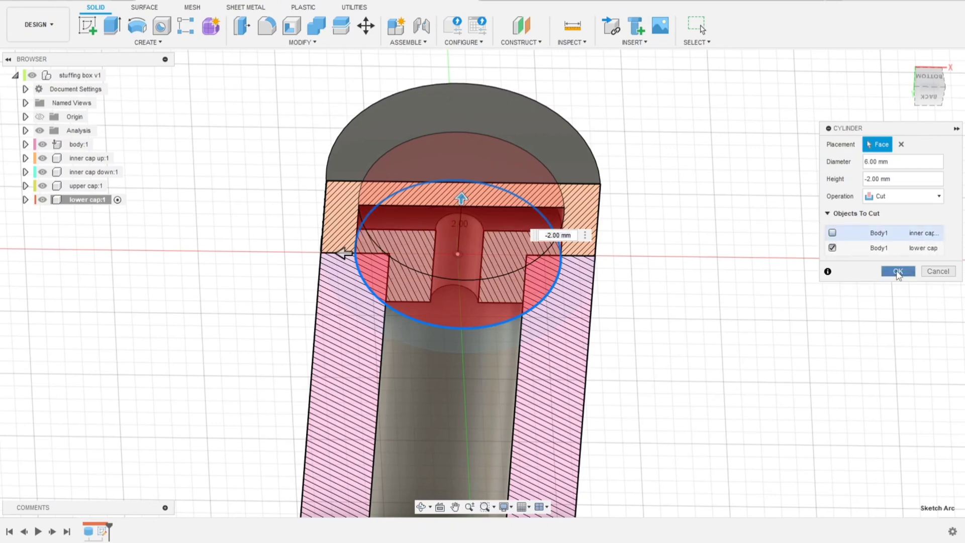
{"action": "left_click", "coordinate": [897, 272]}
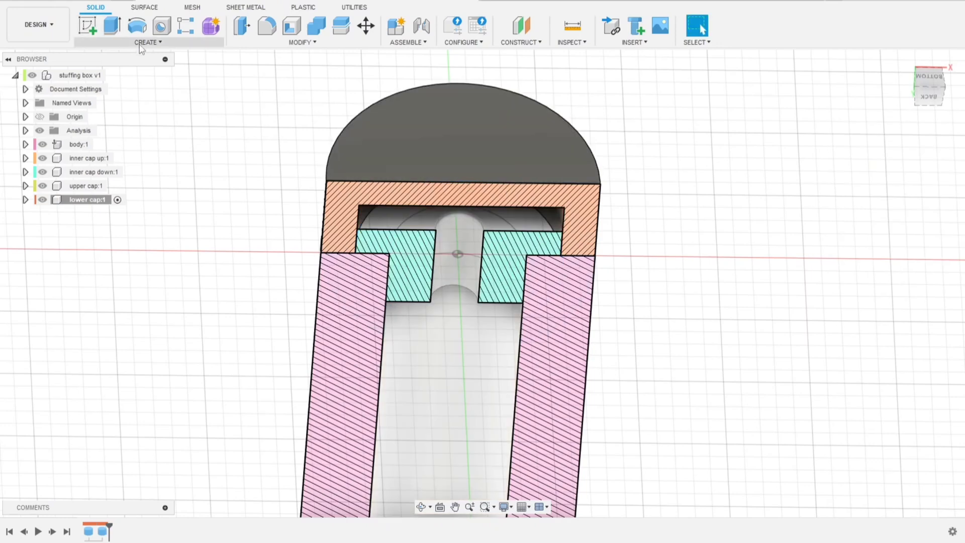
{"action": "left_click", "coordinate": [147, 42]}
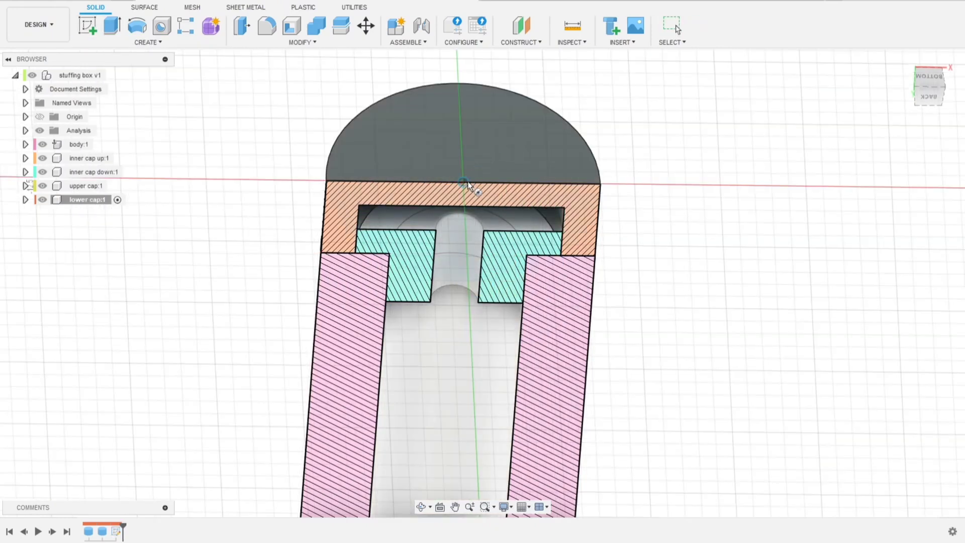
- Hide the section analysis to show the complete closed tube with its push-rod holes
{"action": "left_click", "coordinate": [460, 182]}
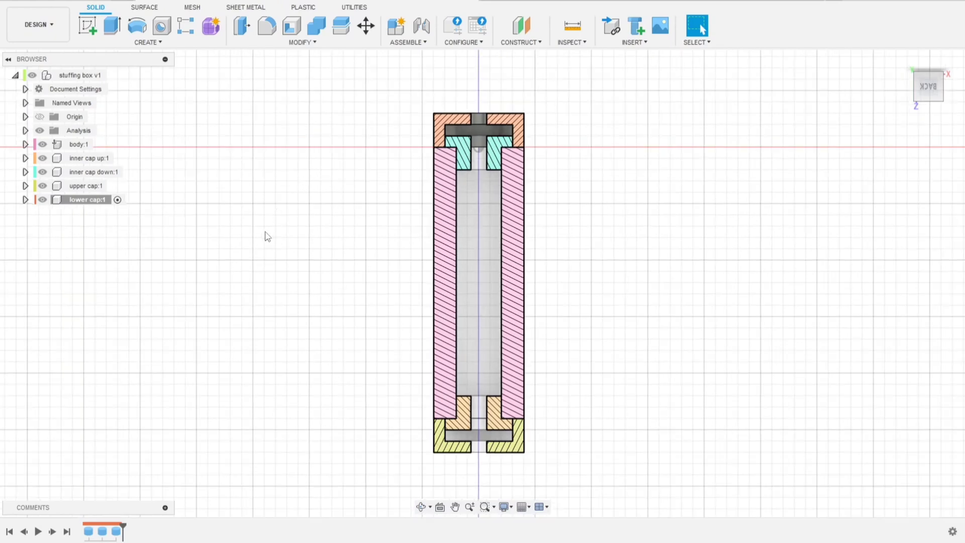
{"action": "mouse_move", "coordinate": [270, 231]}
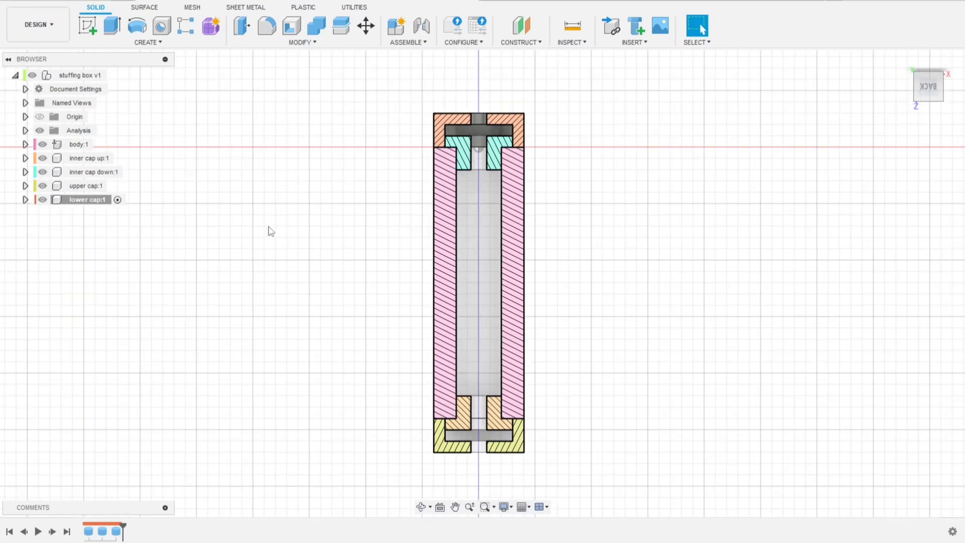
{"action": "mouse_move", "coordinate": [111, 76]}
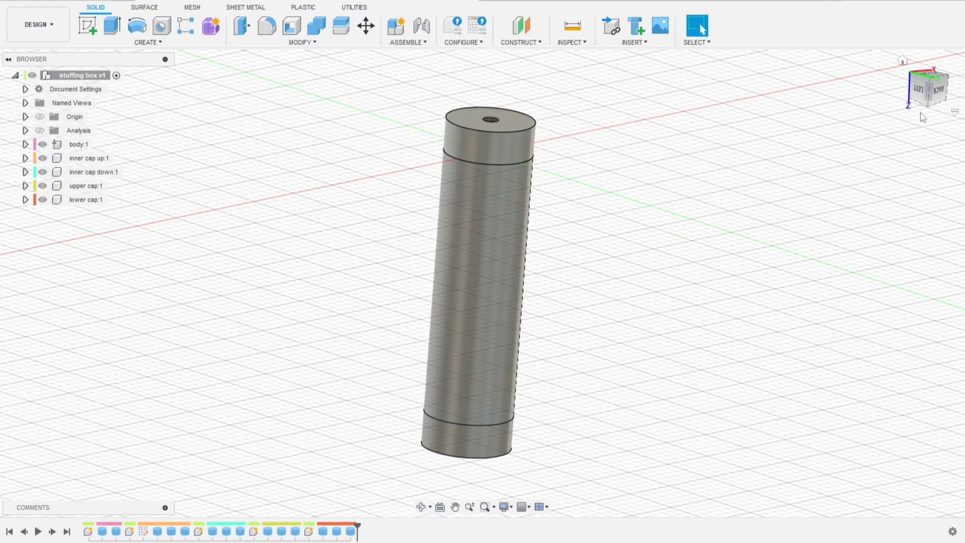
- Activate body:1 and drill a 2.8 mm, 4 mm deep side grease hole with 180° tip angle
{"action": "left_click", "coordinate": [922, 85]}
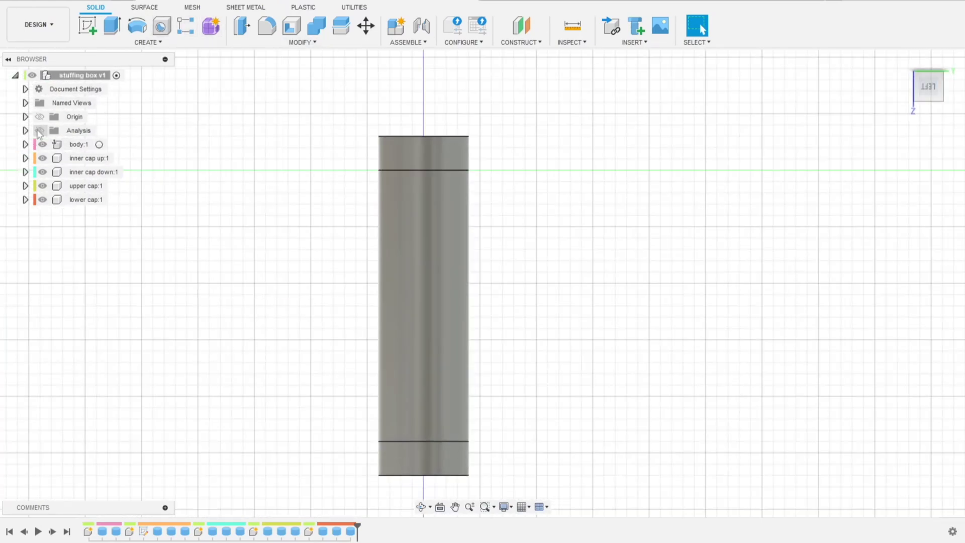
{"action": "left_click", "coordinate": [79, 144]}
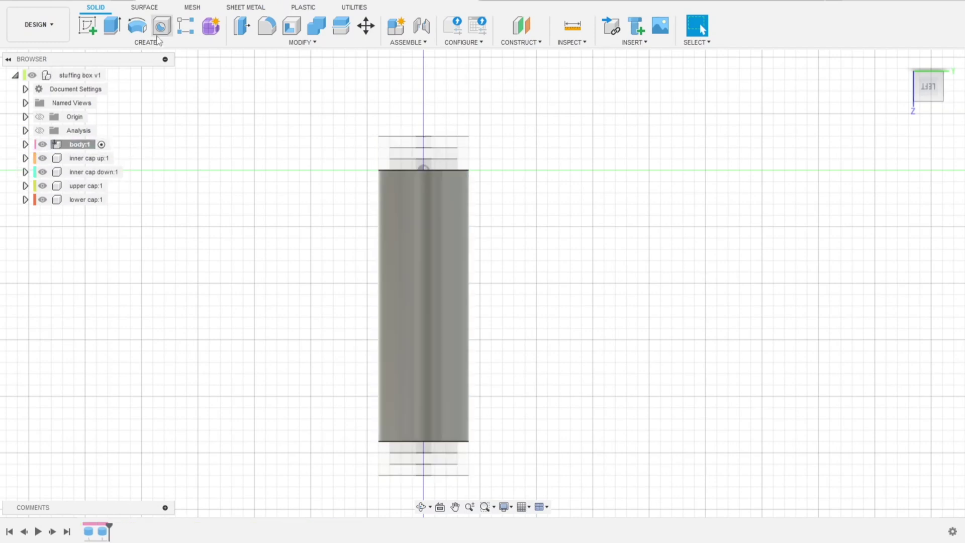
{"action": "left_click", "coordinate": [160, 26]}
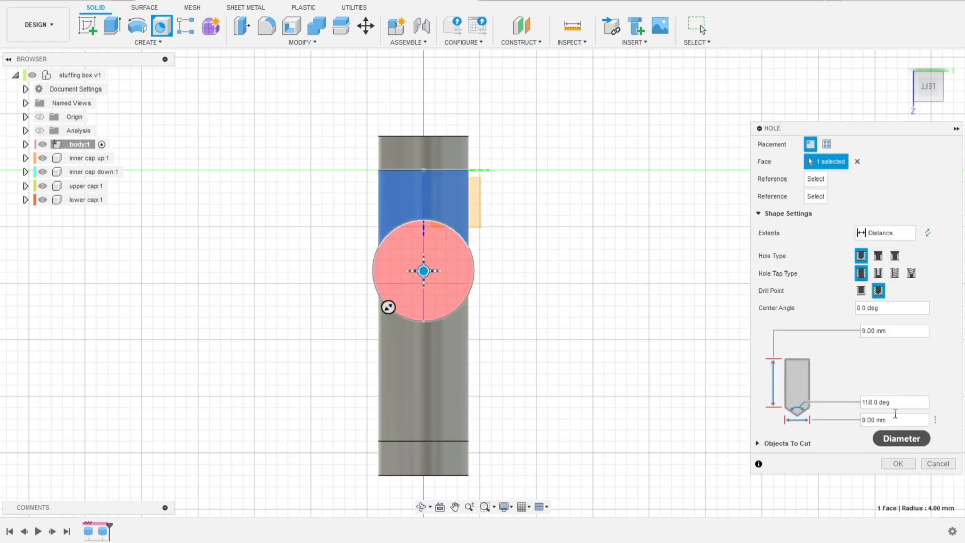
{"action": "mouse_move", "coordinate": [881, 307]}
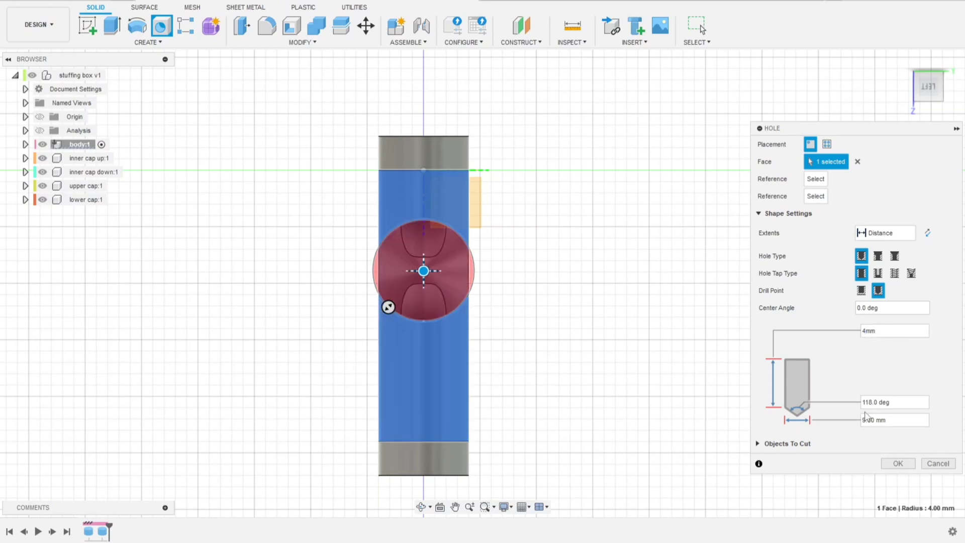
{"action": "mouse_move", "coordinate": [877, 404]}
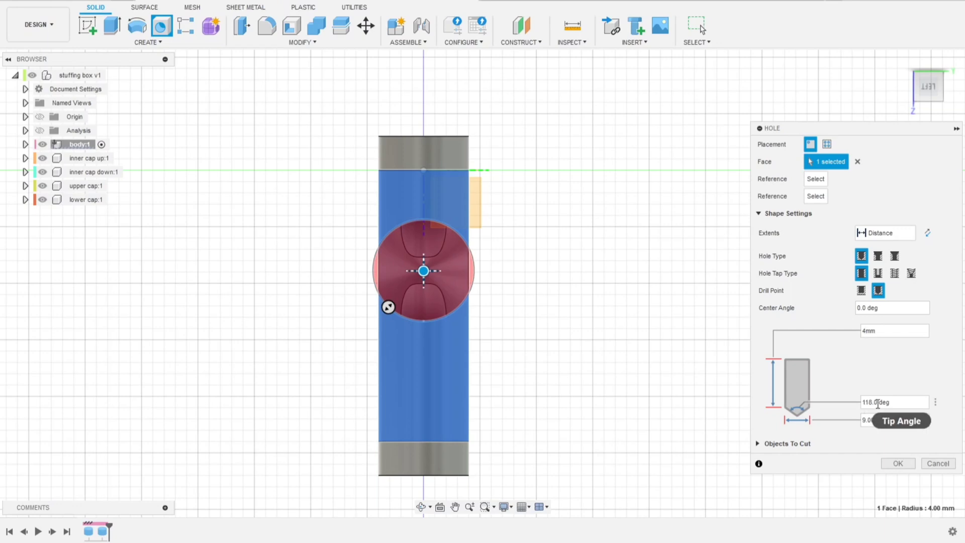
{"action": "type", "text": "1"}
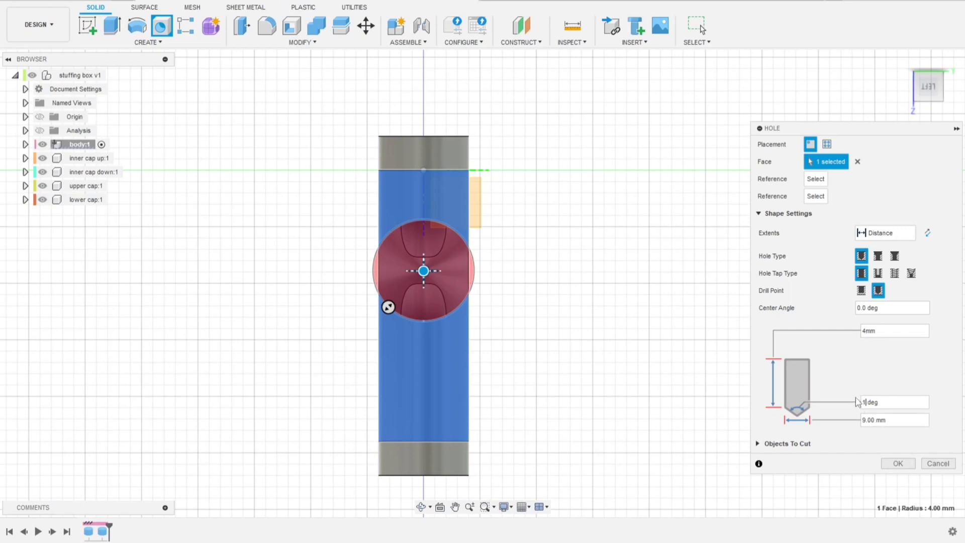
{"action": "type", "text": "180"}
{"action": "left_click", "coordinate": [894, 420]}
{"action": "type", "text": "2.8"}
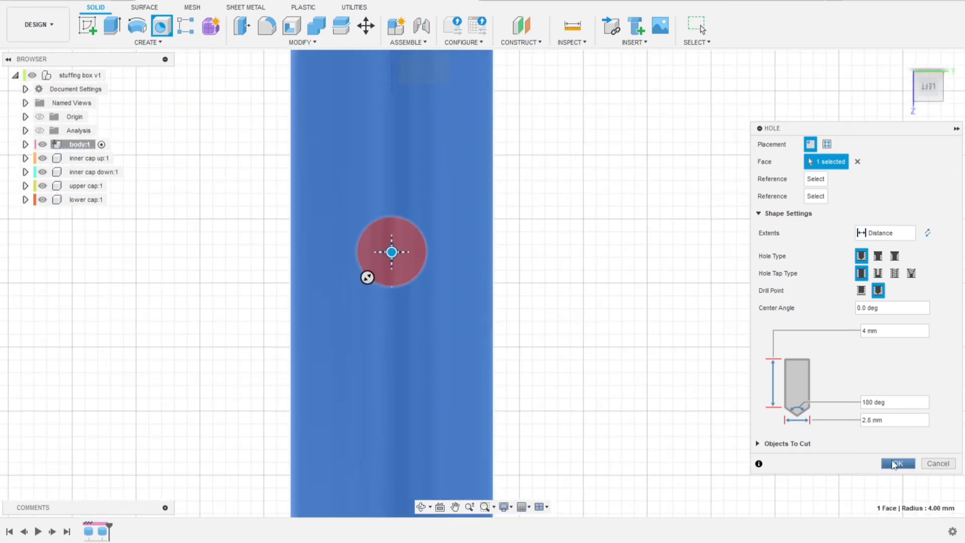
{"action": "left_click", "coordinate": [897, 463]}
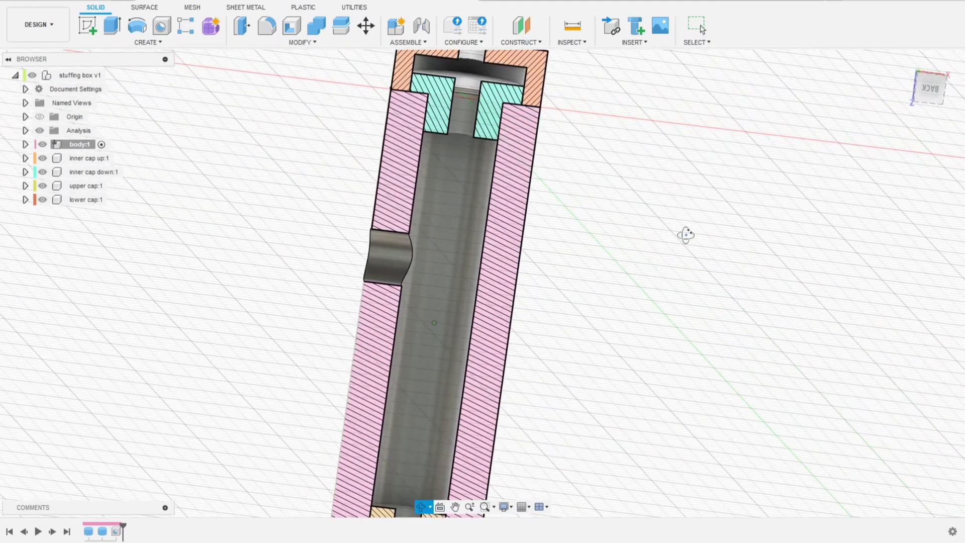
- Re-edit Hole1 to a flat drill point after inspecting the sectioned body
{"action": "left_click_drag", "start_coordinate": [685, 234], "coordinate": [723, 244]}
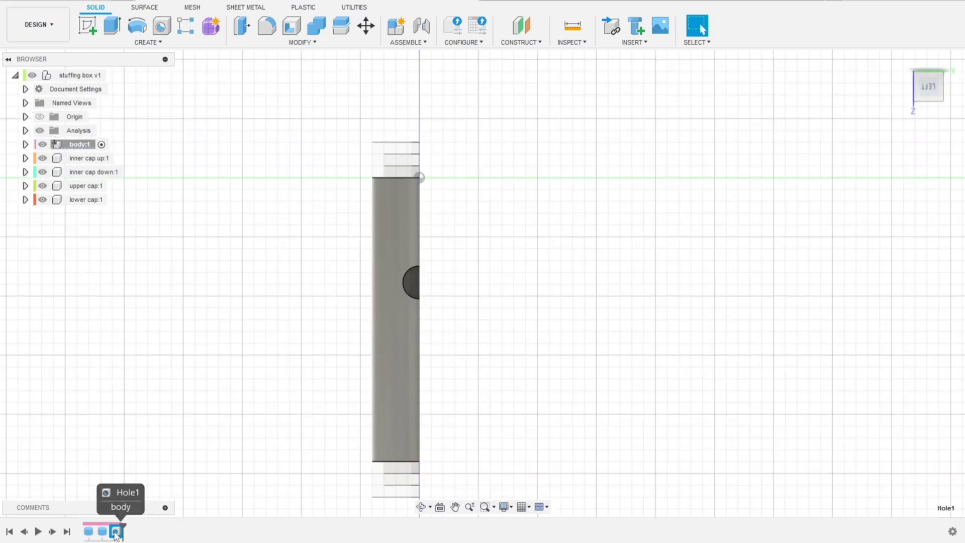
{"action": "left_click", "coordinate": [115, 531]}
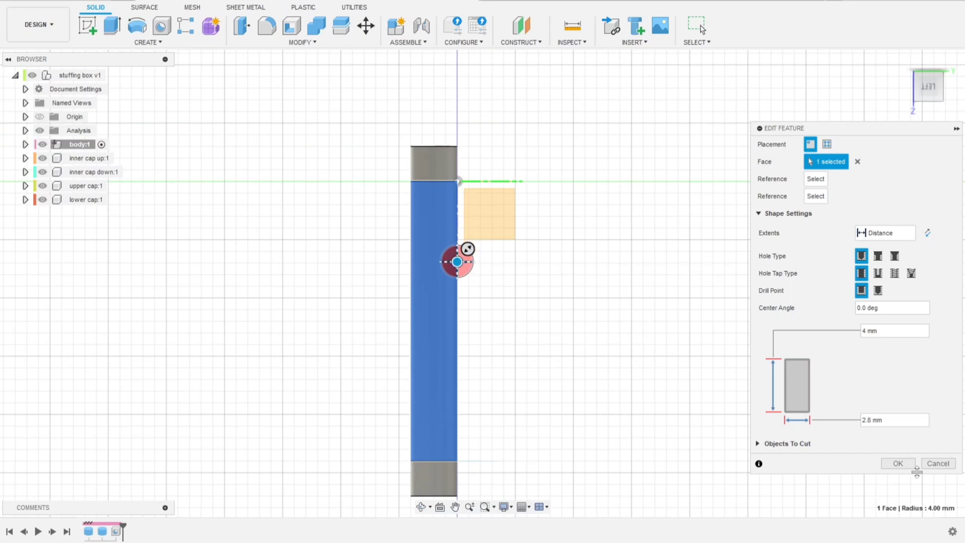
{"action": "left_click", "coordinate": [897, 462]}
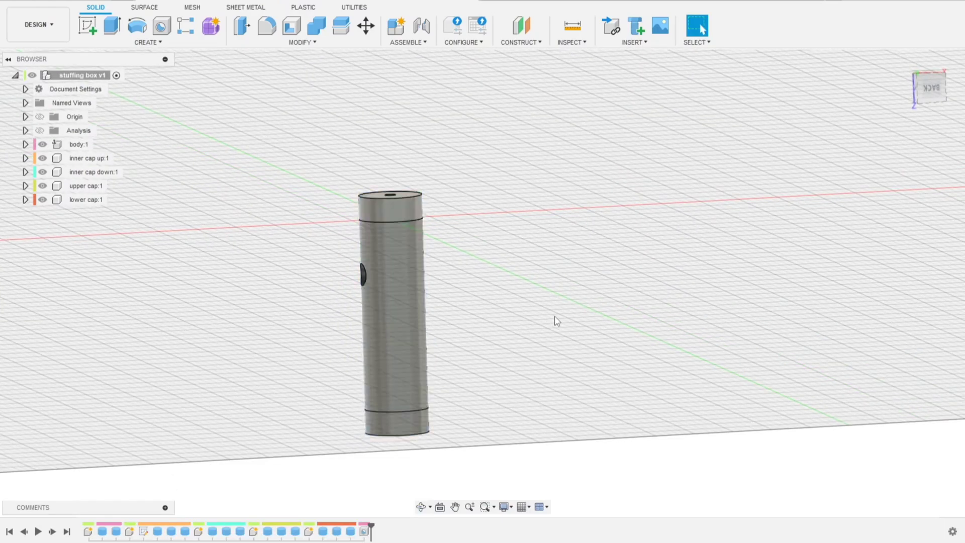
- Save a new version of the design as stuffing box v2
{"action": "left_click_drag", "start_coordinate": [556, 320], "coordinate": [644, 299]}
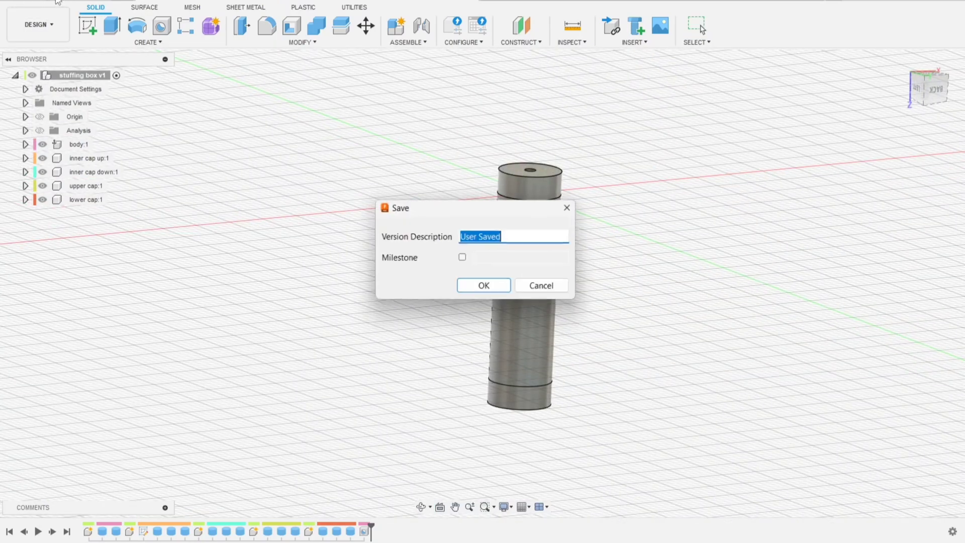
{"action": "left_click", "coordinate": [483, 285]}
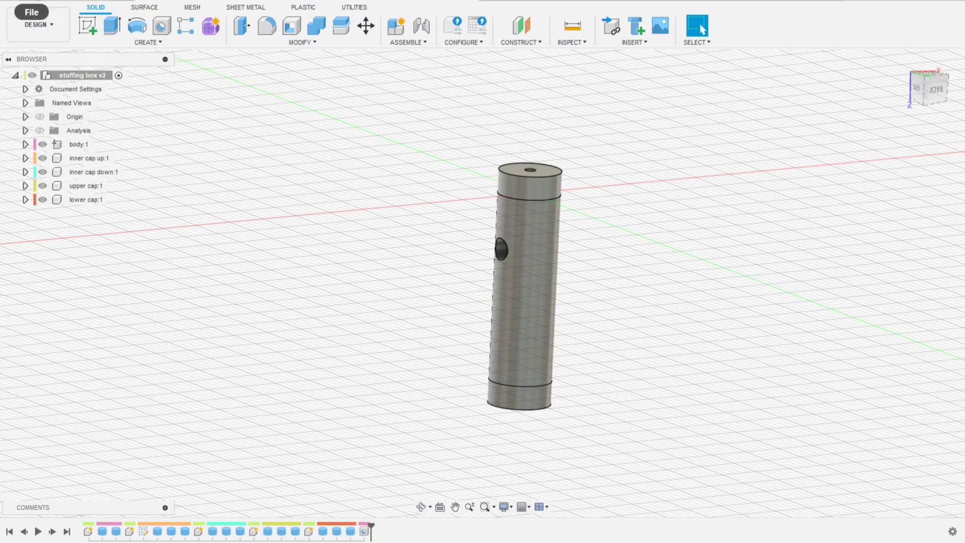
- Export the model as the STL file 'stuffing box tutorial'
{"action": "left_click", "coordinate": [31, 12]}
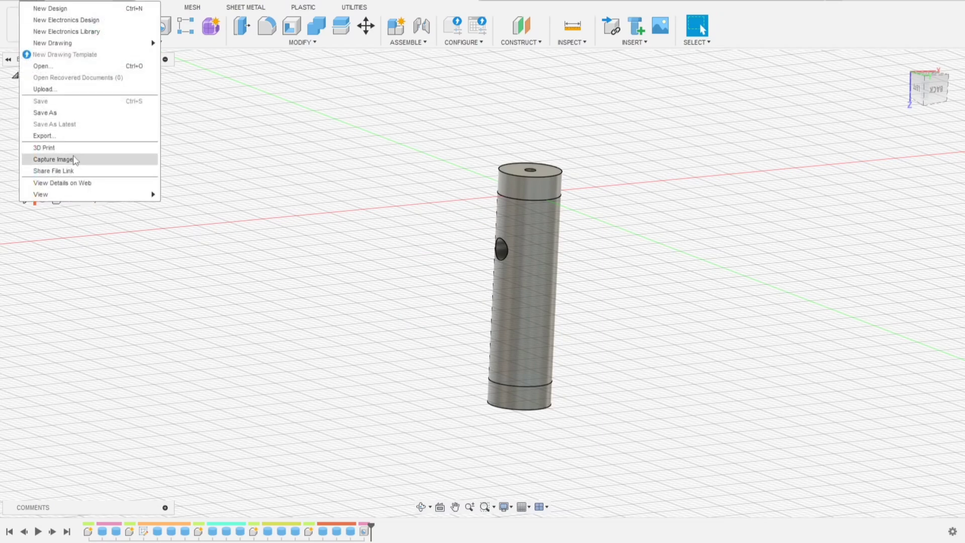
{"action": "left_click", "coordinate": [43, 136]}
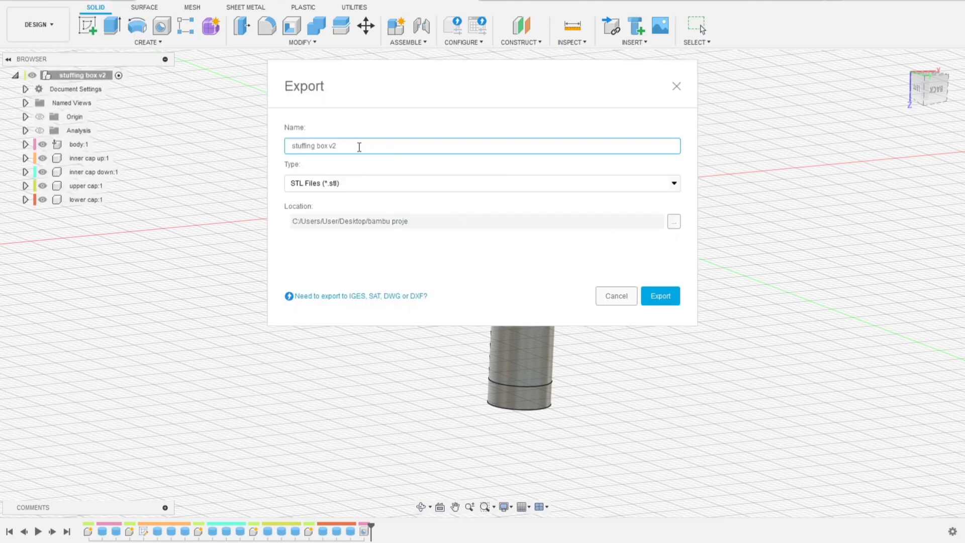
{"action": "double_click", "coordinate": [331, 145]}
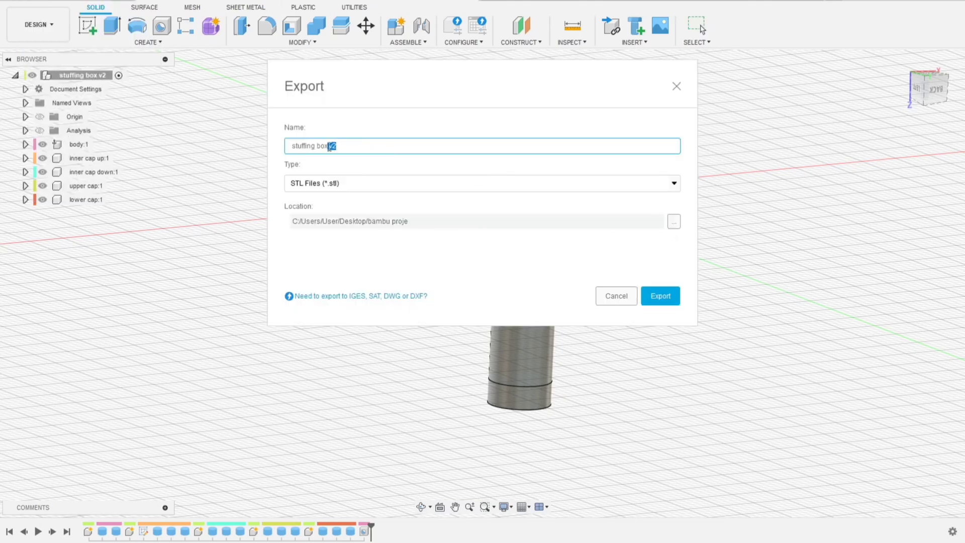
{"action": "type", "text": "tutorial"}
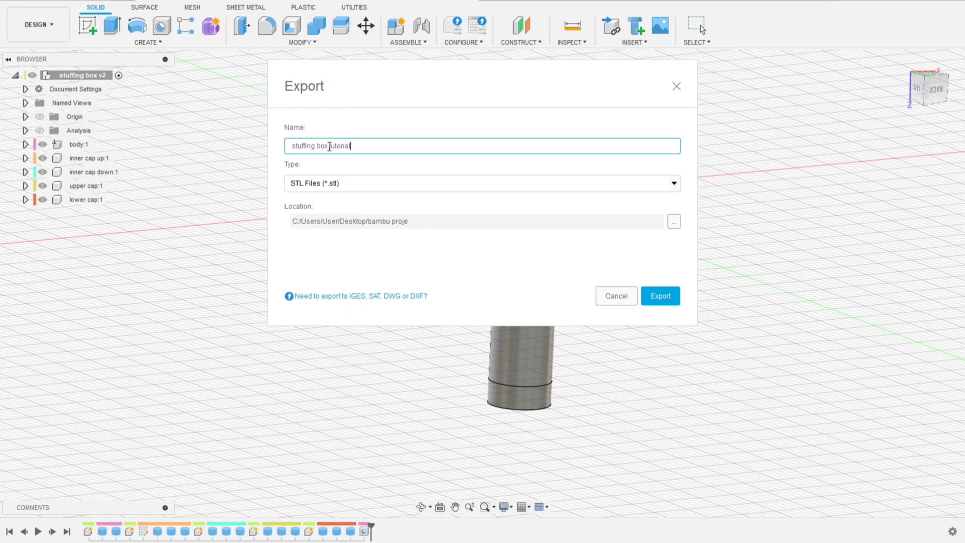
{"action": "left_click", "coordinate": [659, 296]}
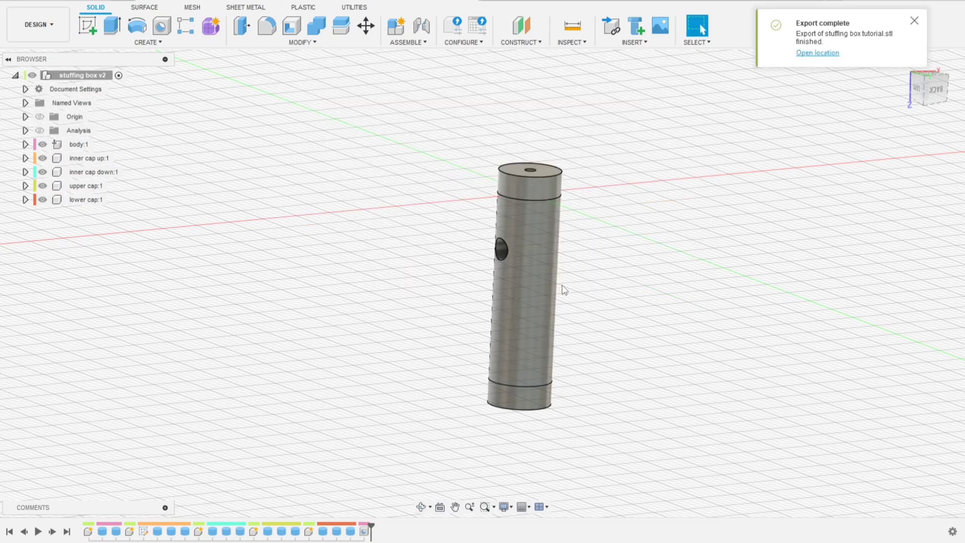